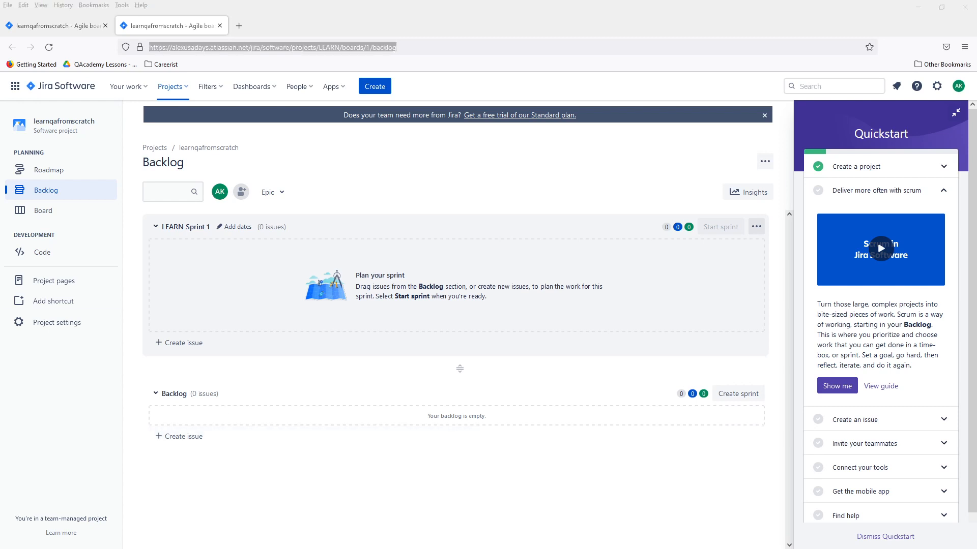
mouse_move(562, 284)
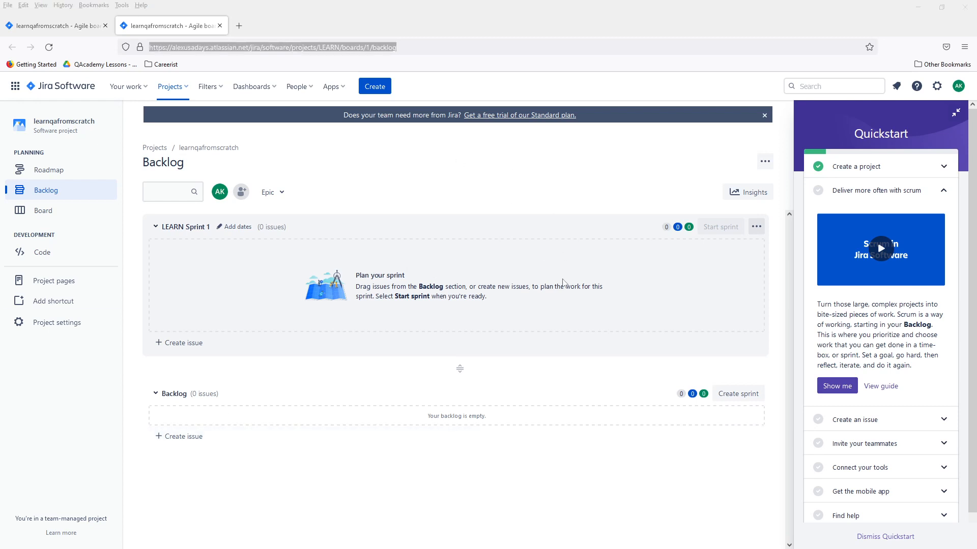
mouse_move(181, 438)
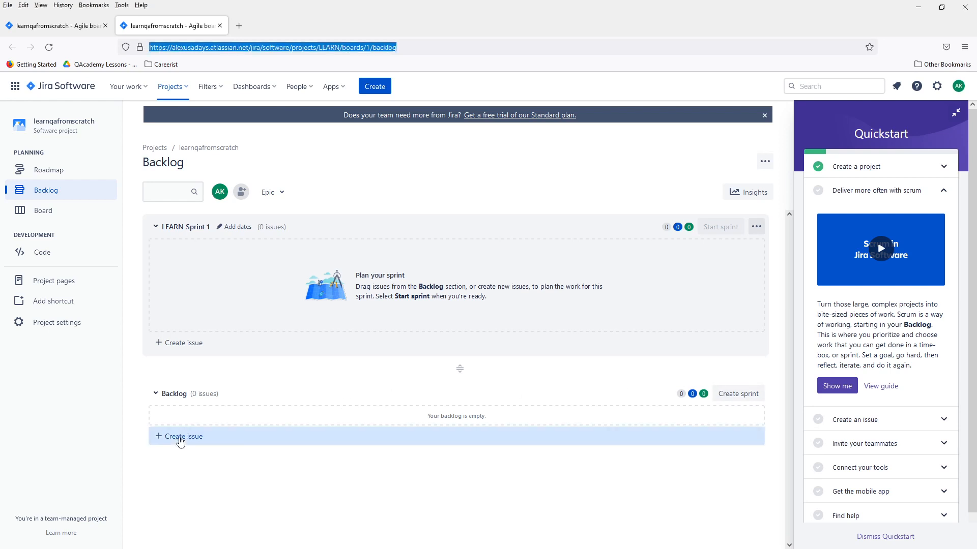
- Start a new backlog issue and go to Manage issue types from the type dropdown
left_click(184, 437)
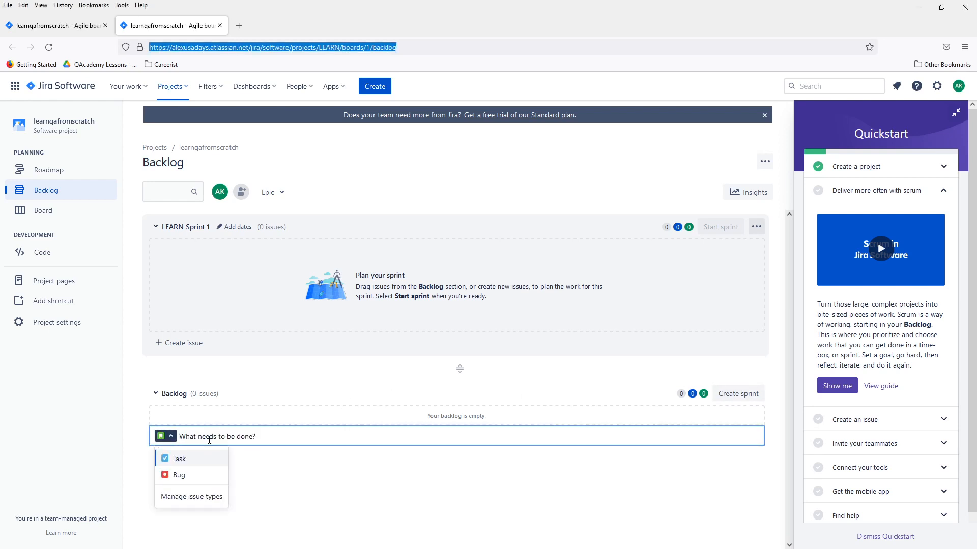
left_click(191, 496)
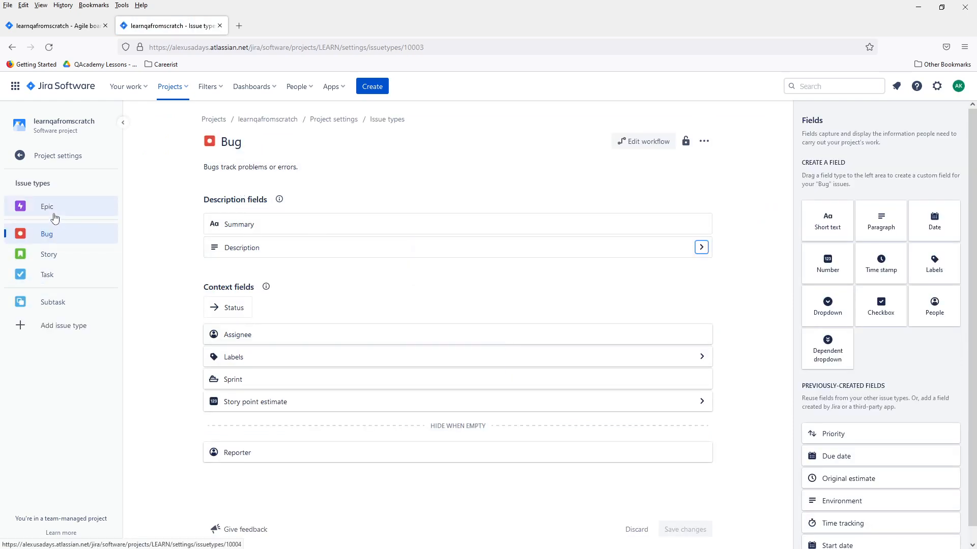
mouse_move(40, 218)
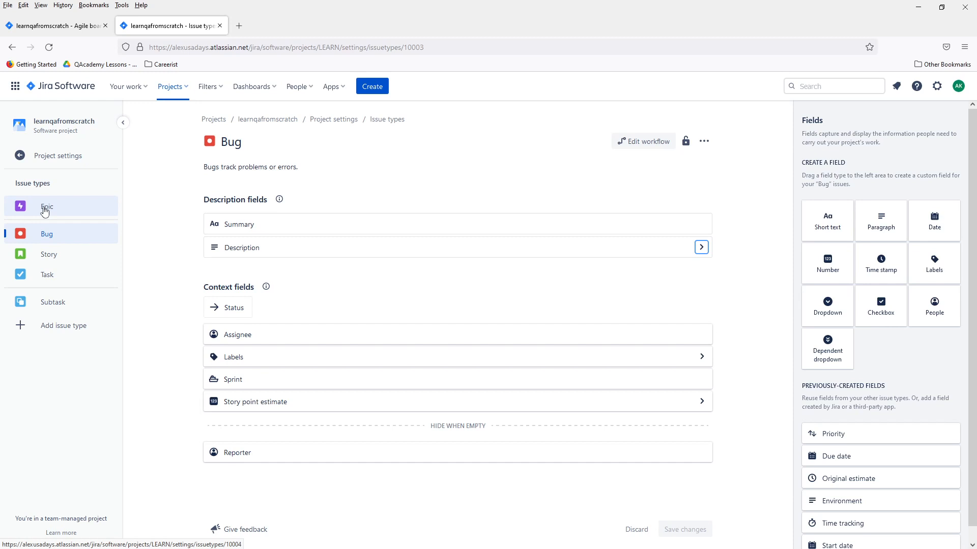
mouse_move(66, 220)
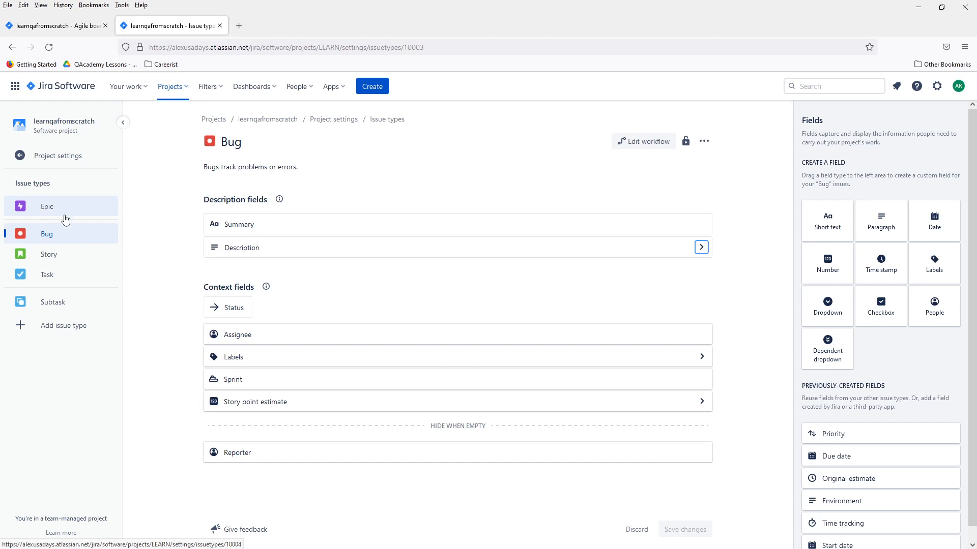
mouse_move(74, 258)
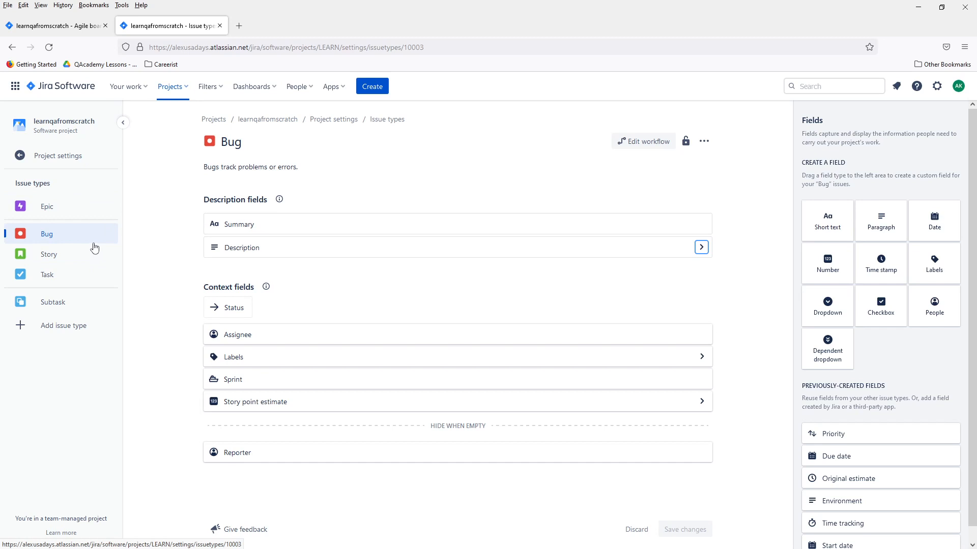
mouse_move(213, 119)
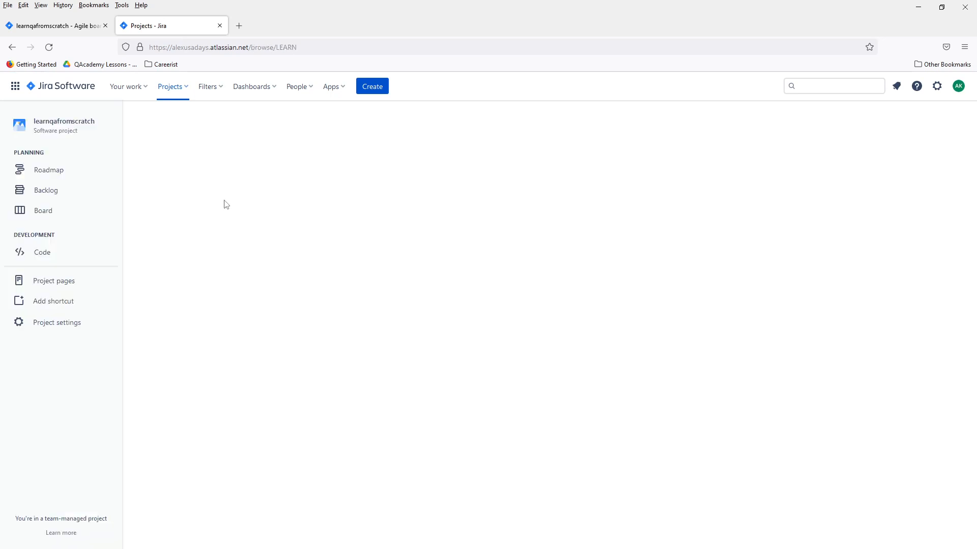
- Delete the spare LEARN Sprint 2 from the backlog
left_click(43, 210)
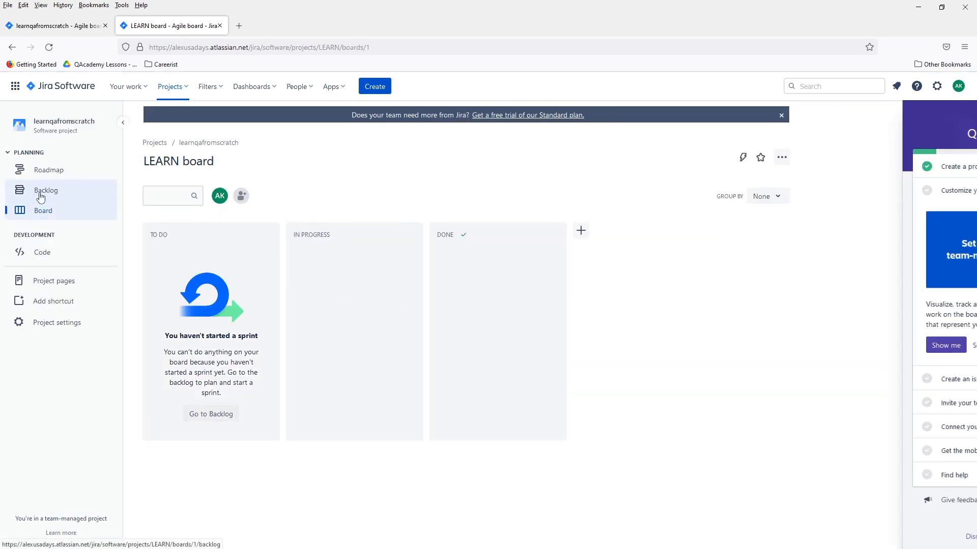
left_click(46, 191)
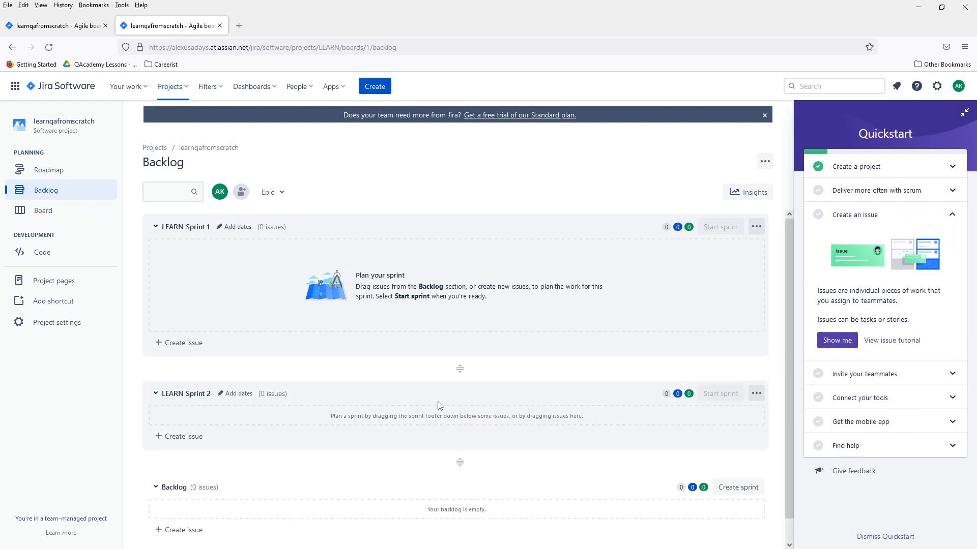
left_click(755, 393)
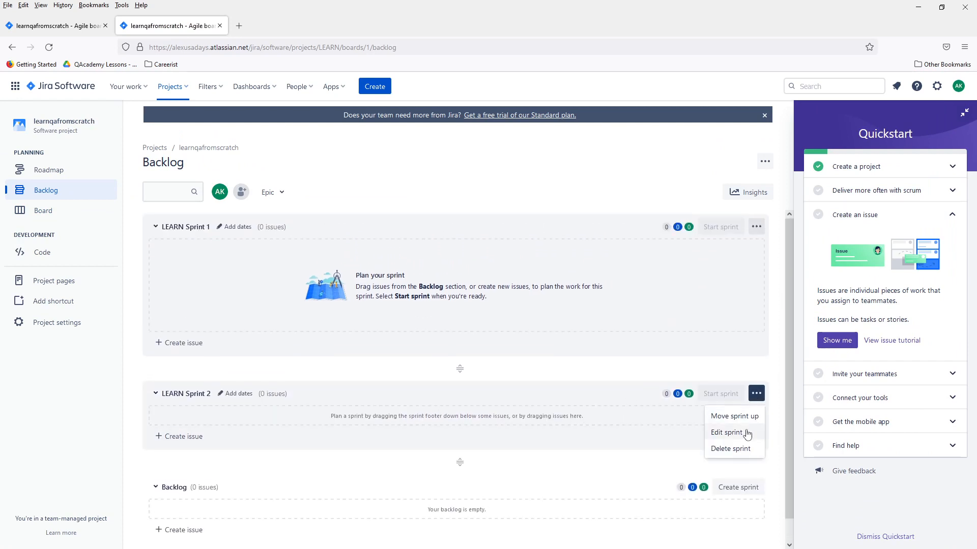
left_click(730, 449)
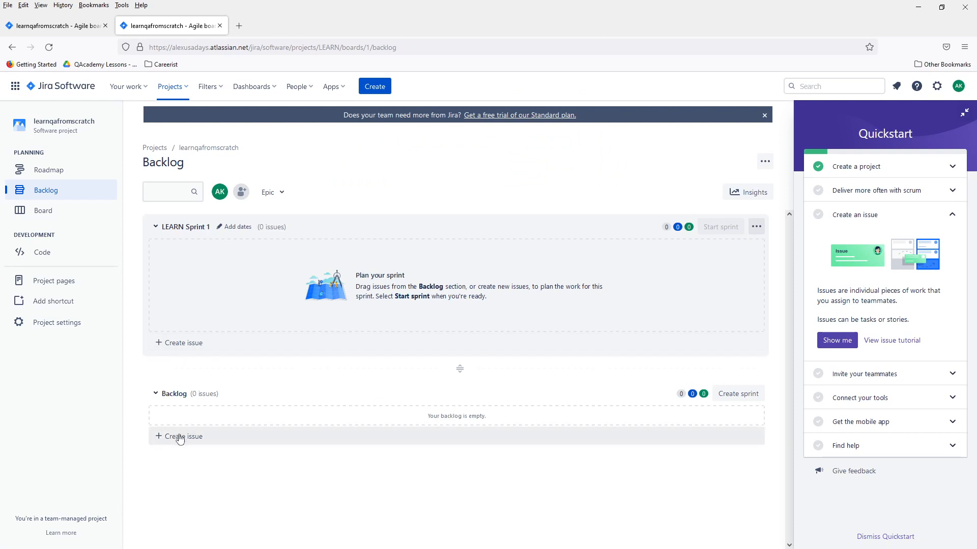
- Create backlog story 'Story 1 - Create Managers Profile for FB'
left_click(182, 436)
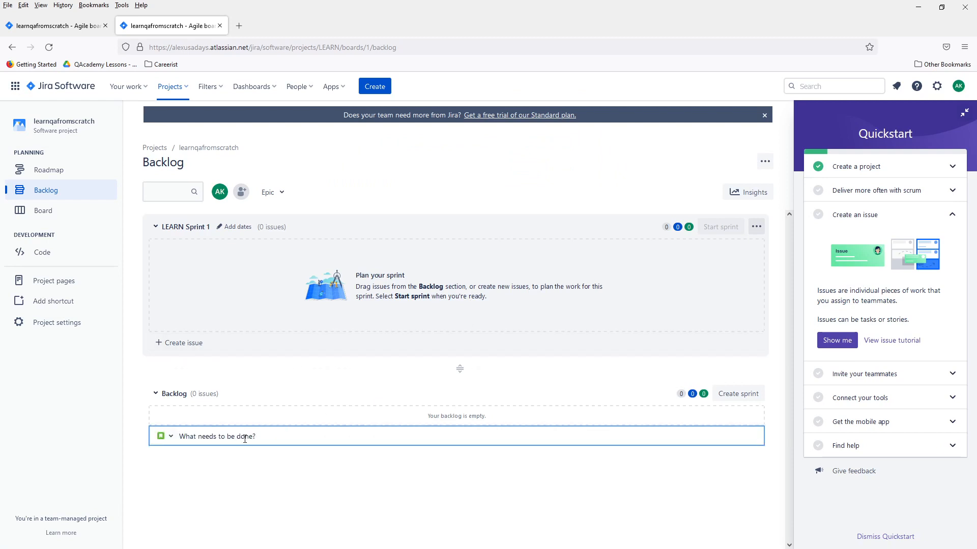
type("Stor")
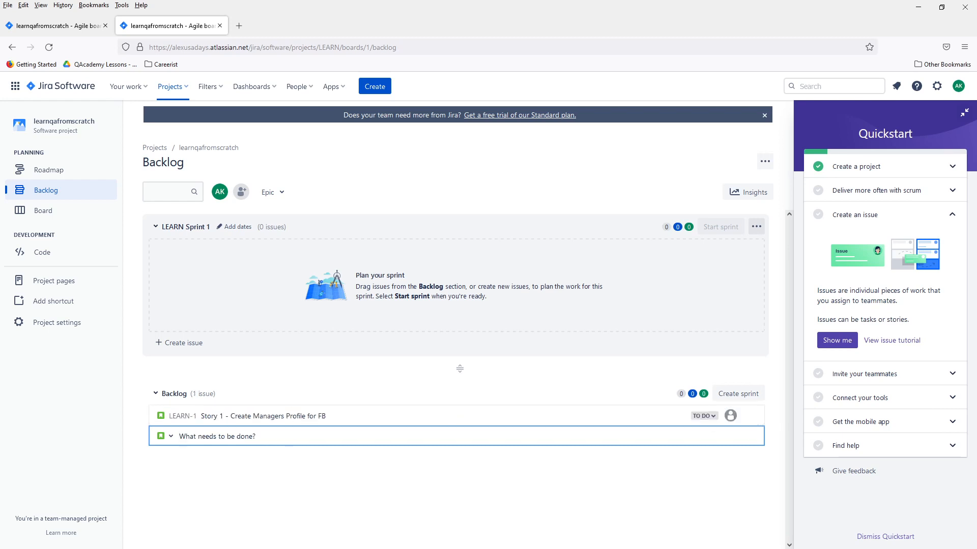
- Create backlog story 'Story 2 - Create Managers Login for FB'
type("S")
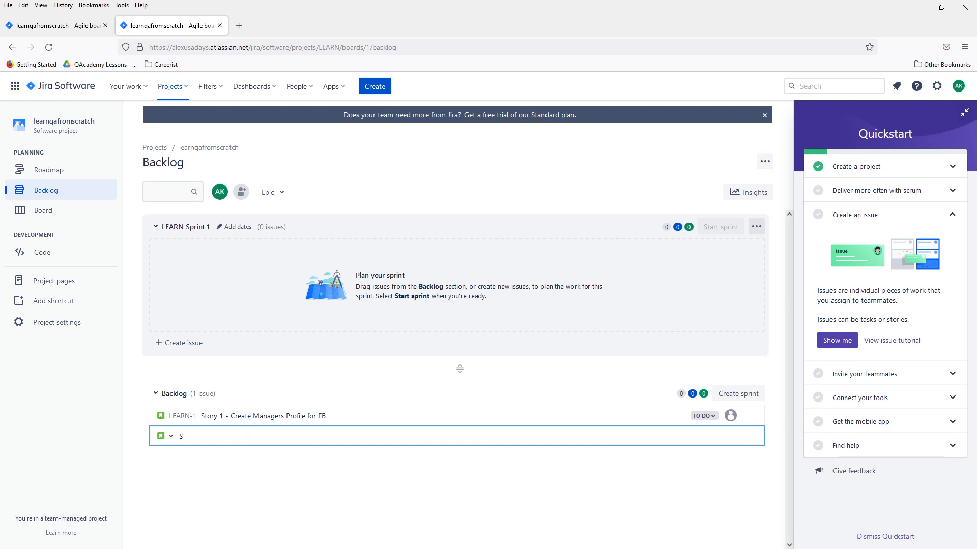
type("tr")
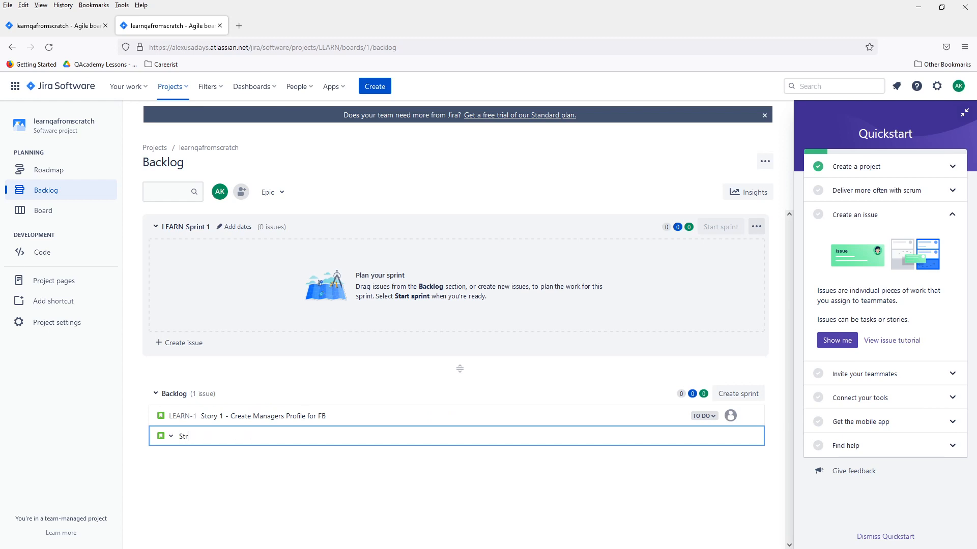
type("ort")
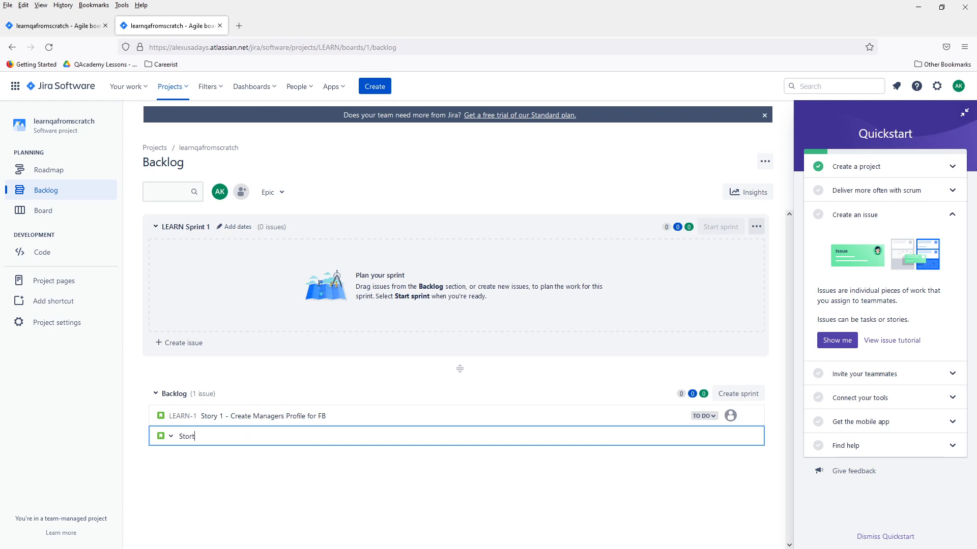
type("Story 2-")
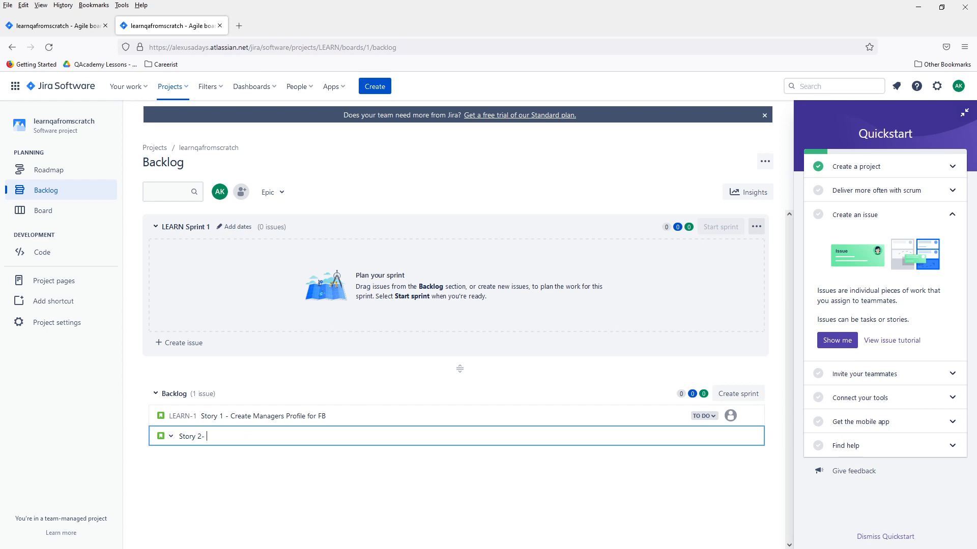
type("Create Manager")
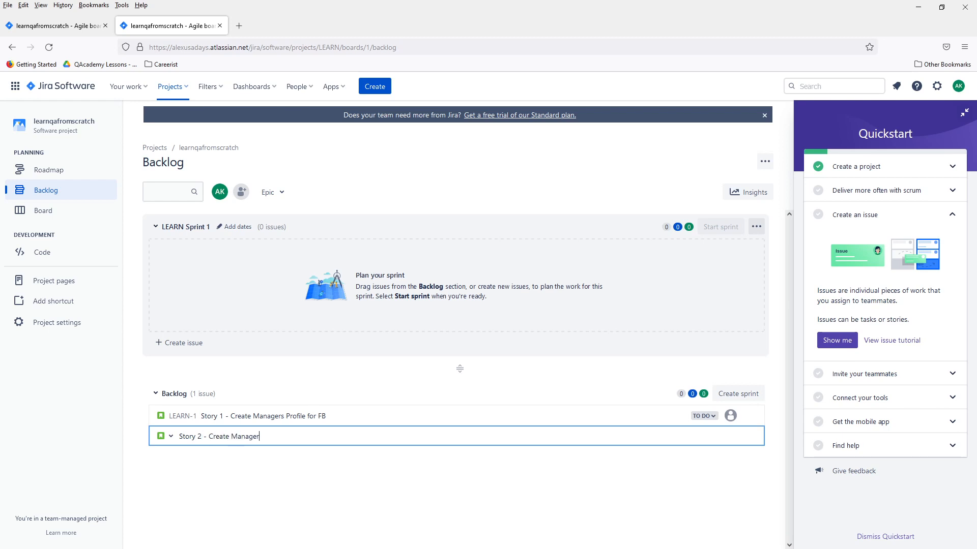
type("s Login")
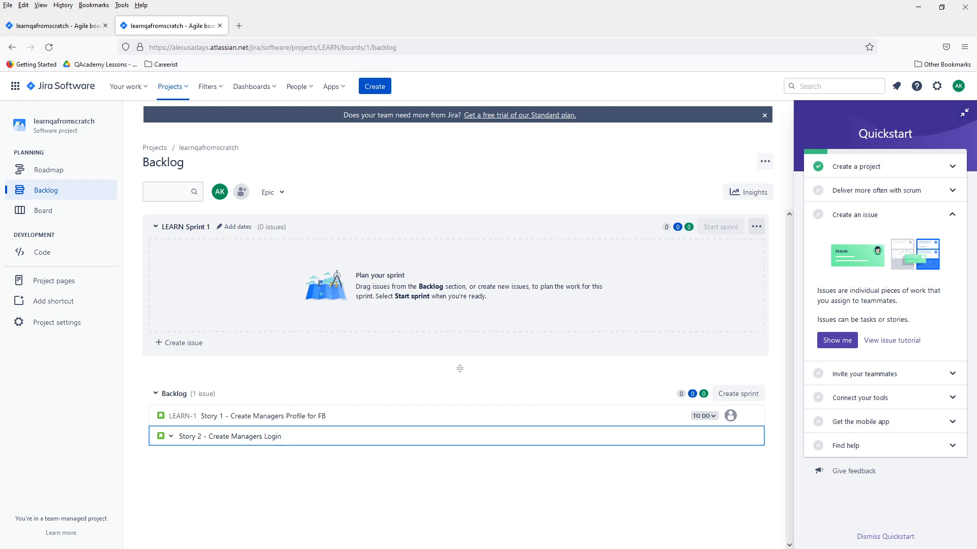
type("for")
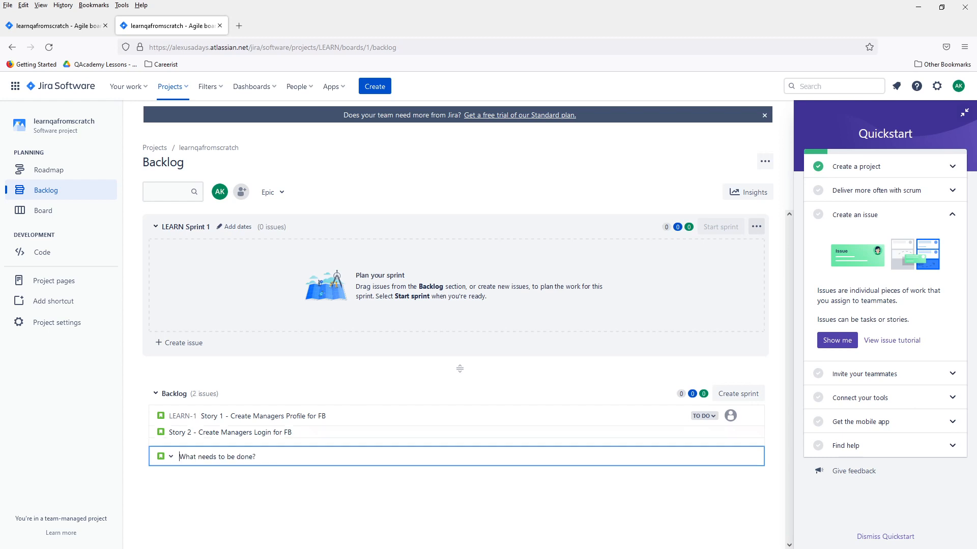
- Create backlog bug 'User can't login with new profile type'
left_click(165, 456)
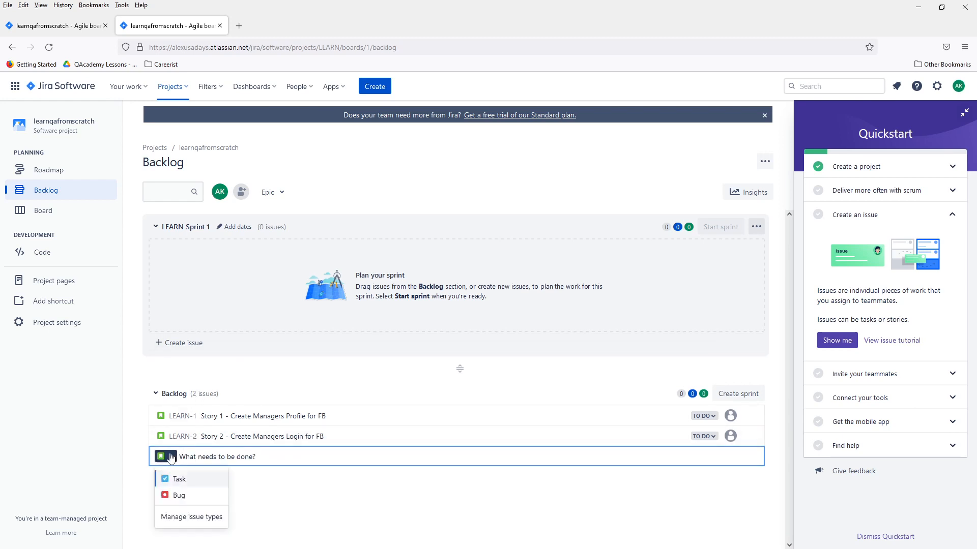
left_click(179, 496)
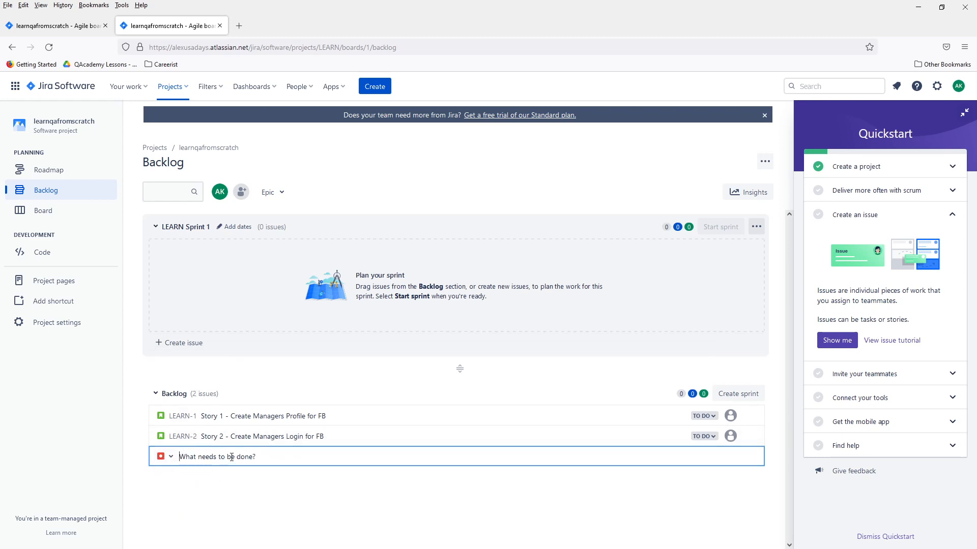
type("User c")
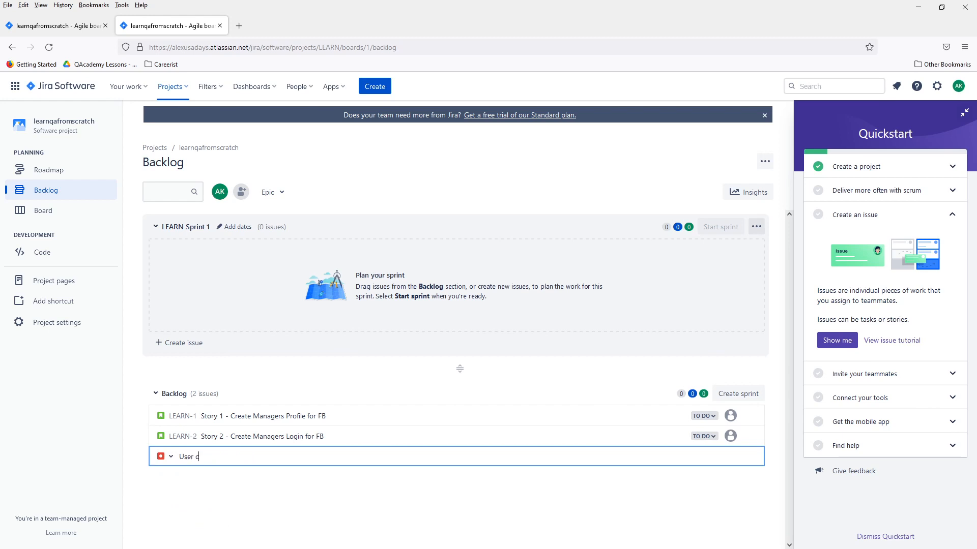
type("an't lo")
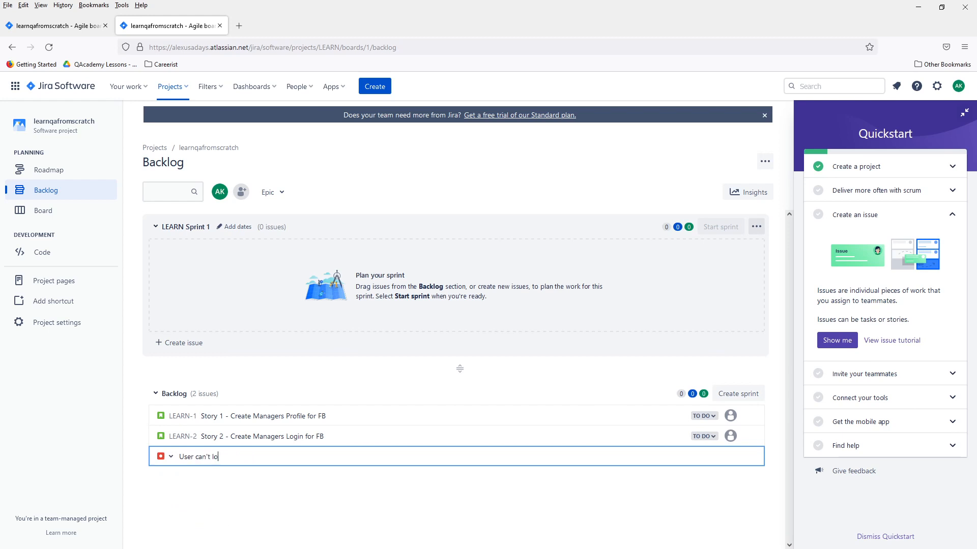
type("gin with")
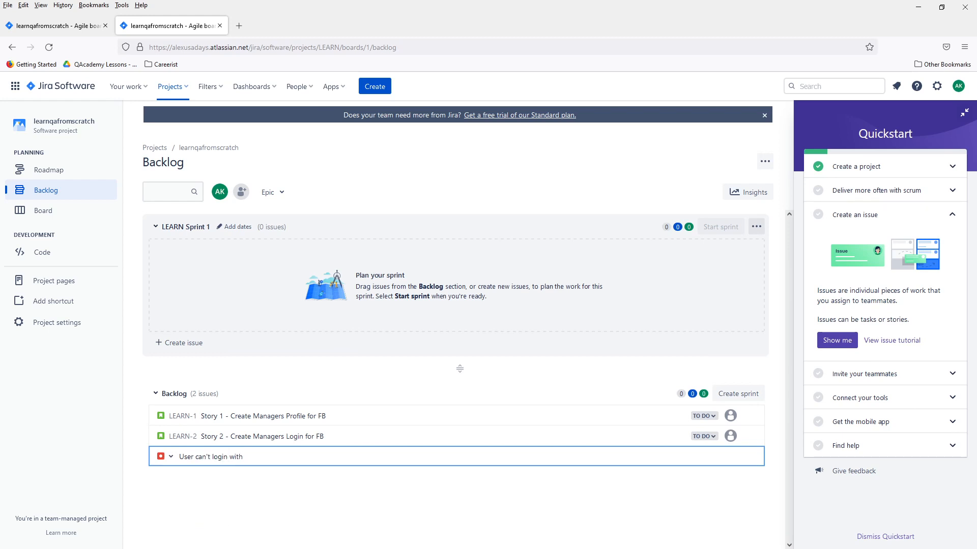
type("new")
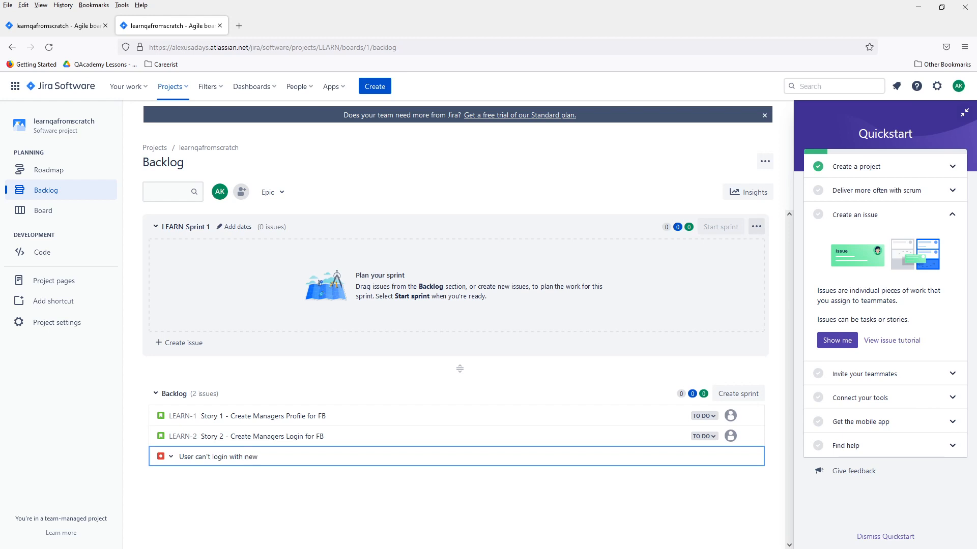
type("pro")
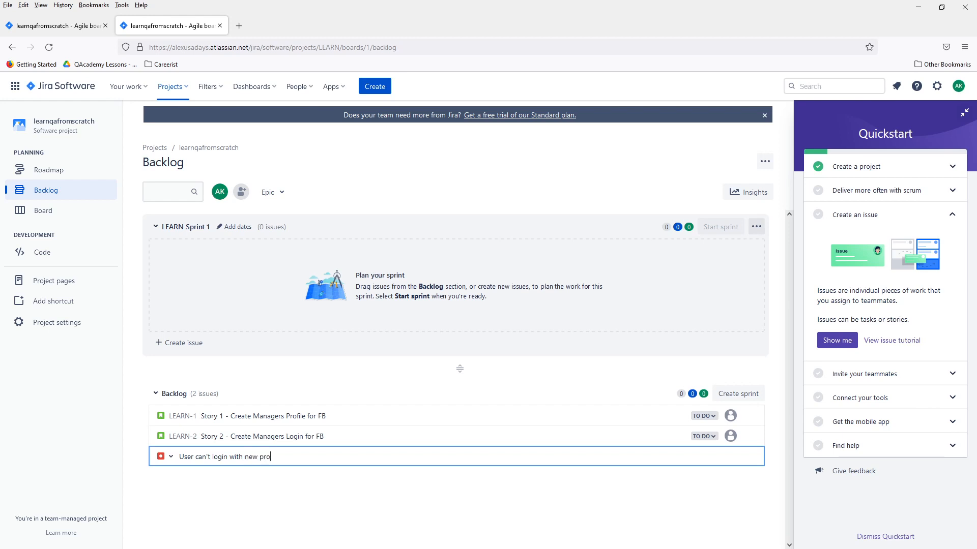
type("fi")
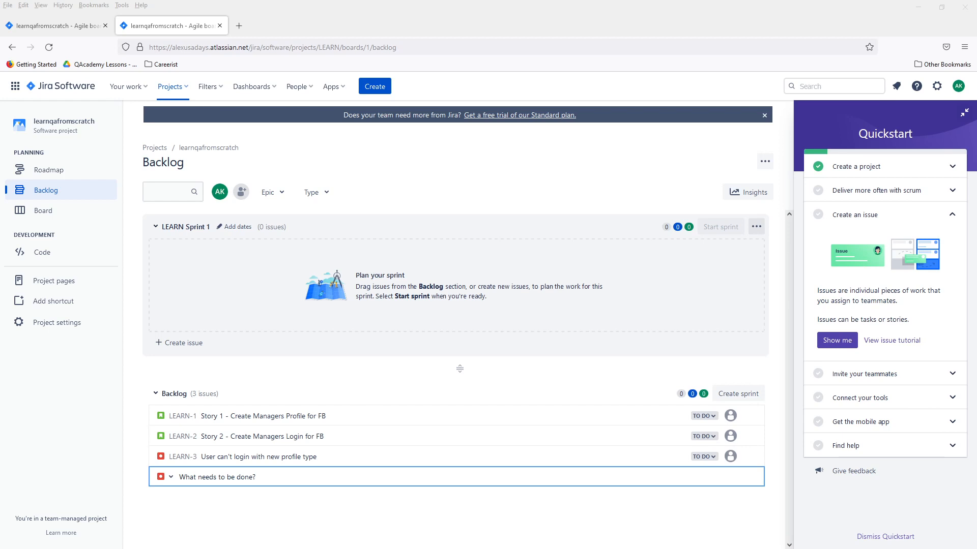
mouse_move(312, 341)
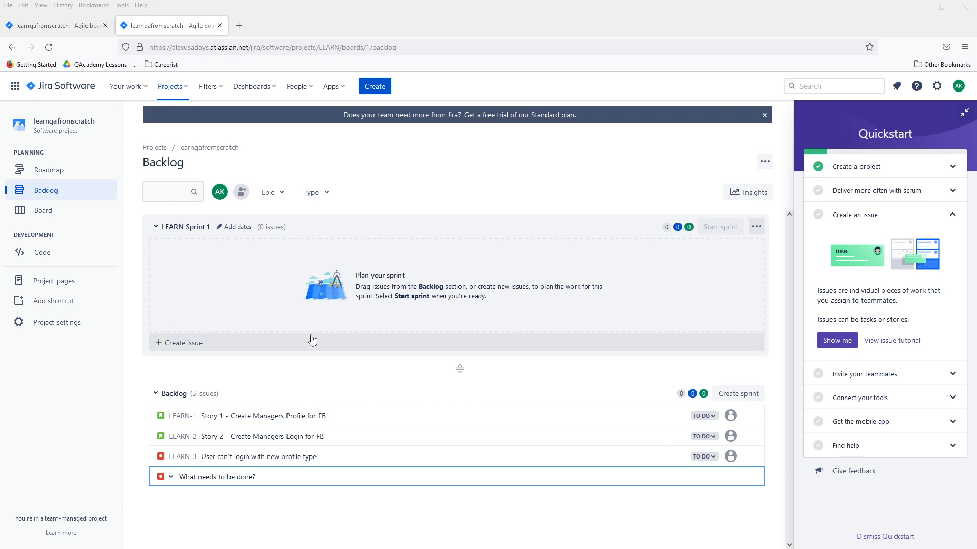
mouse_move(632, 501)
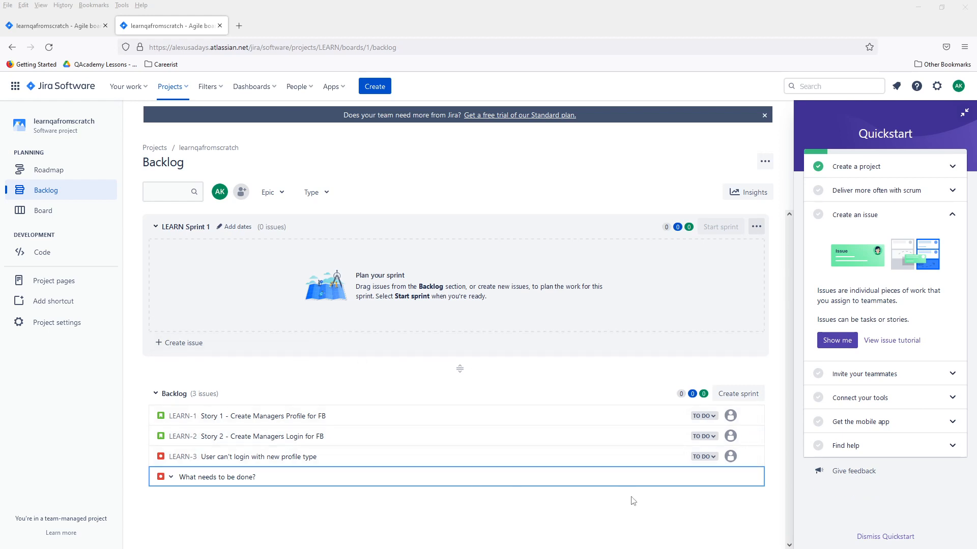
mouse_move(695, 537)
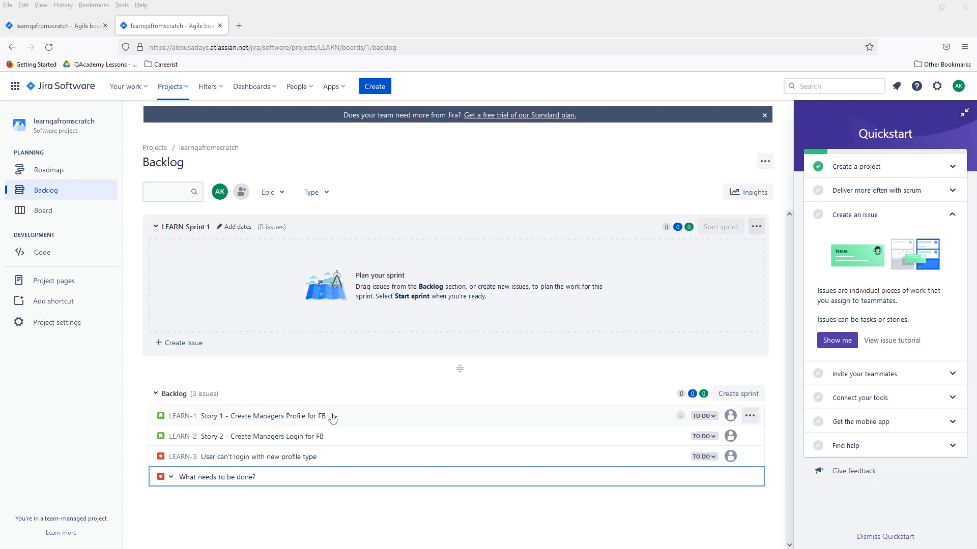
mouse_move(382, 437)
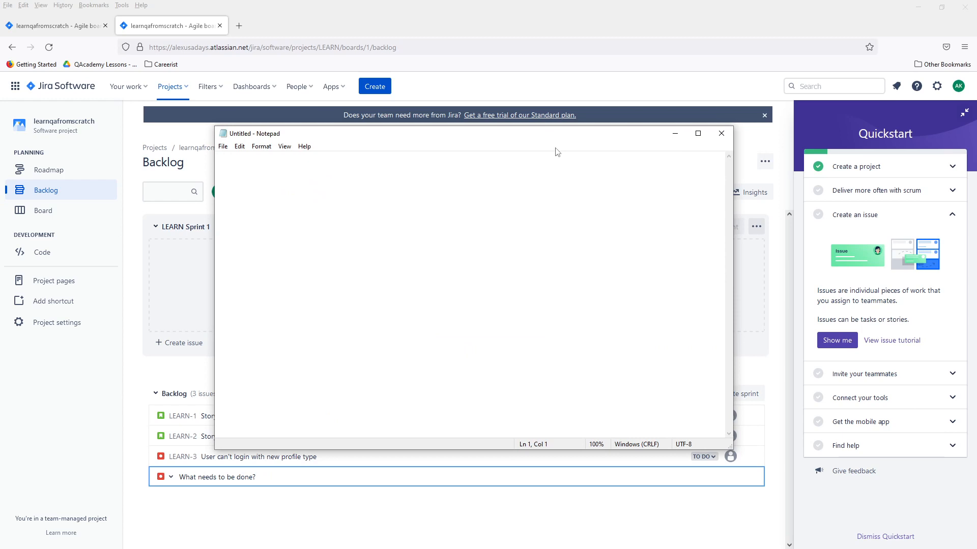
- Write the story point sequence 1,2,3,5,8,13 on the first line
type("1,2")
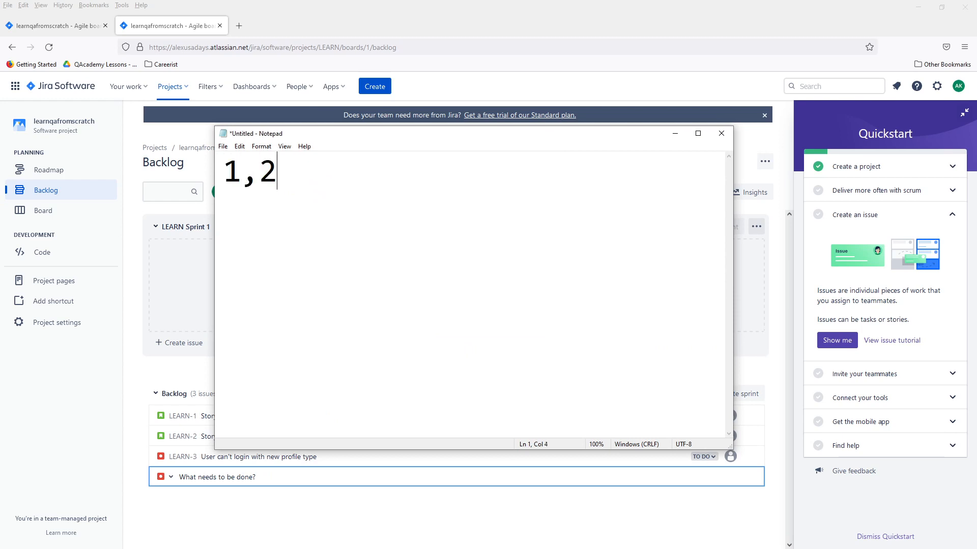
type("3,")
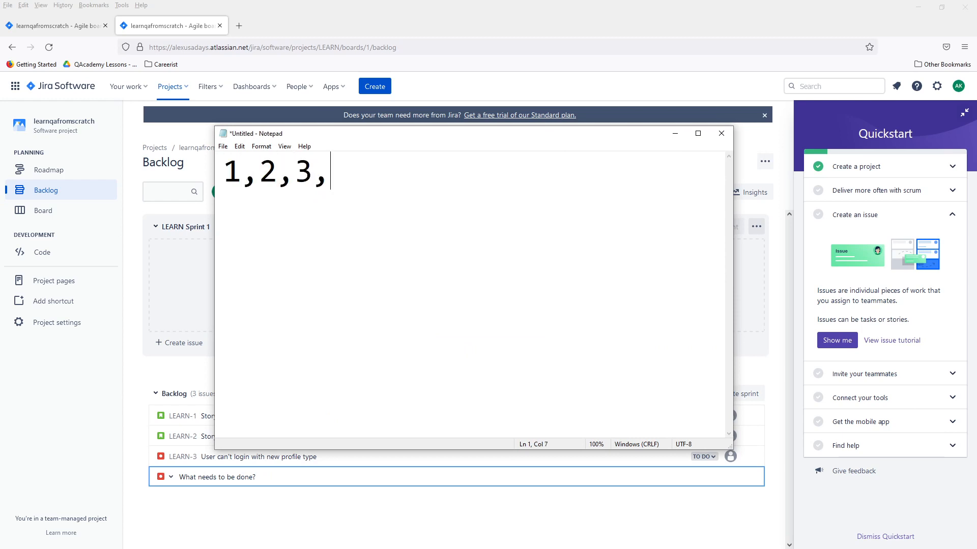
type("5,8")
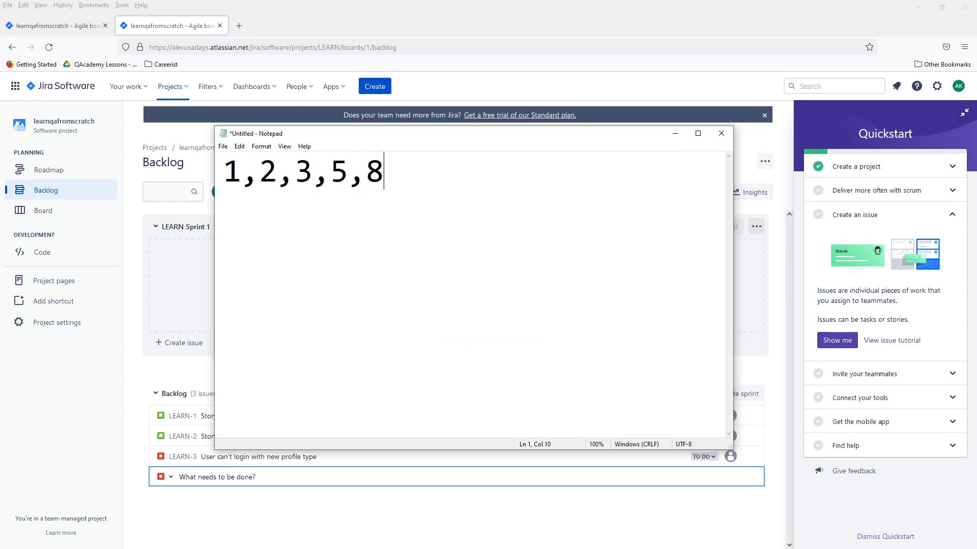
type(",13")
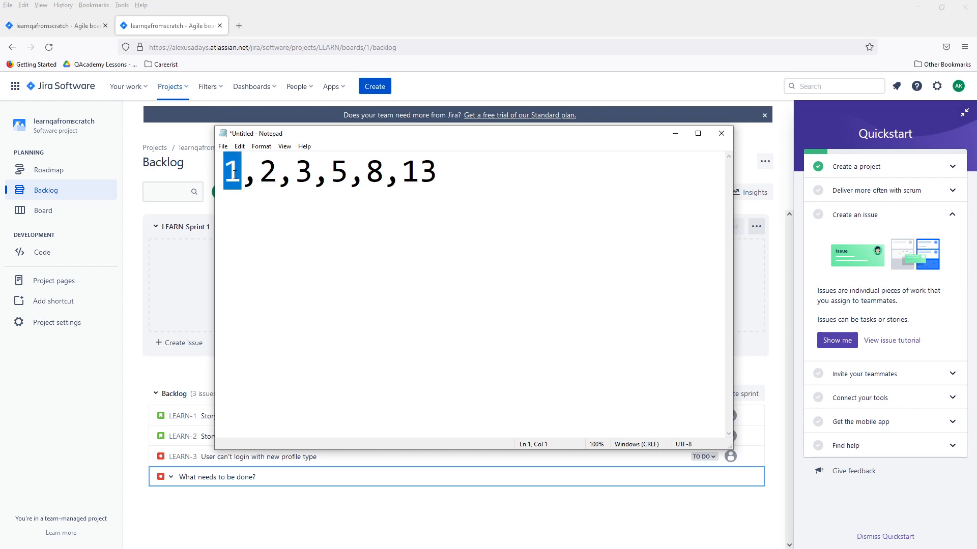
left_click(281, 172)
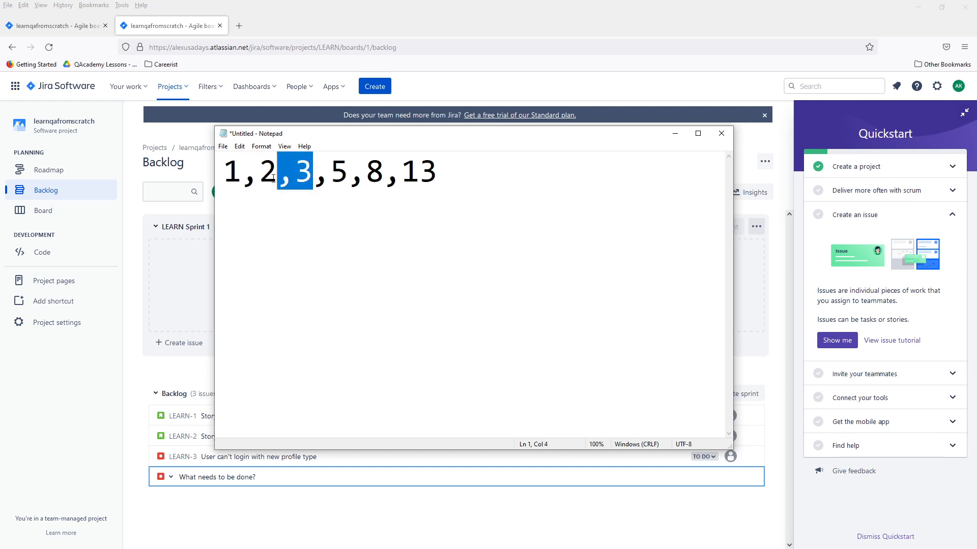
left_click(363, 171)
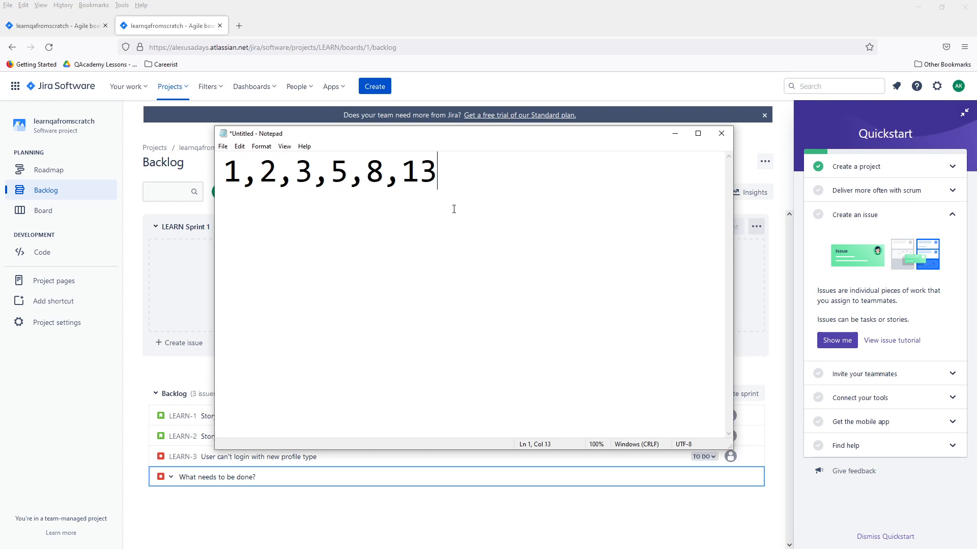
- Map 1 to an hour, 2 to half a day and 3 to a couple of days
type("1=")
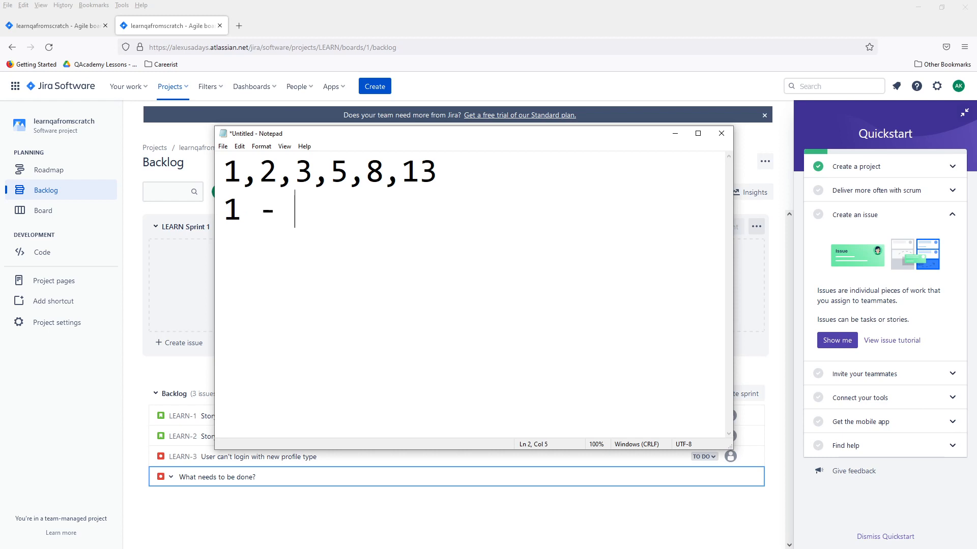
type("1 hour or so")
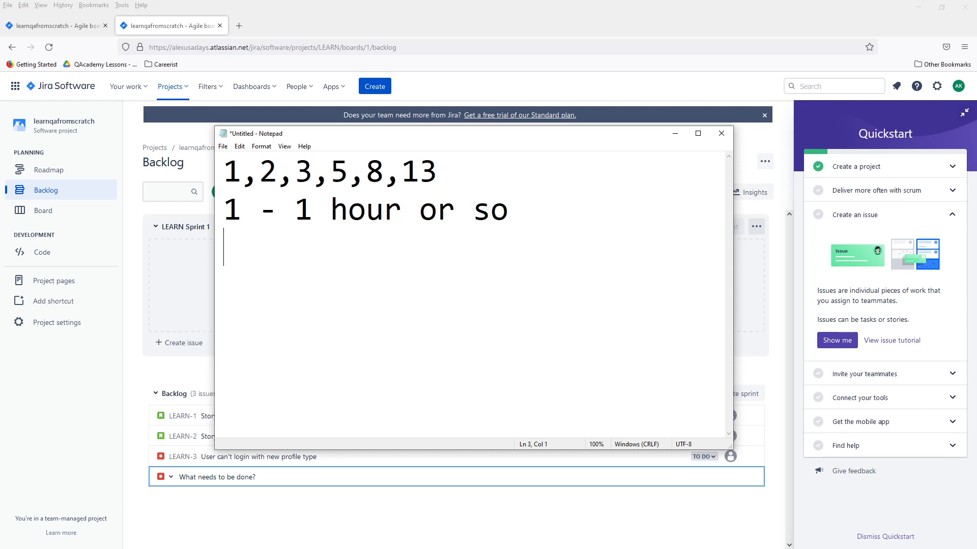
type("2 -")
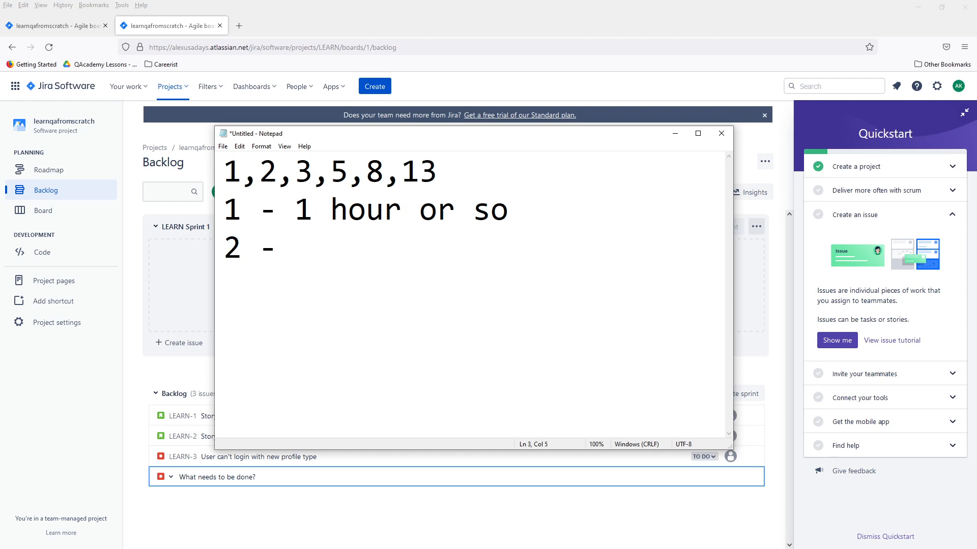
type("2")
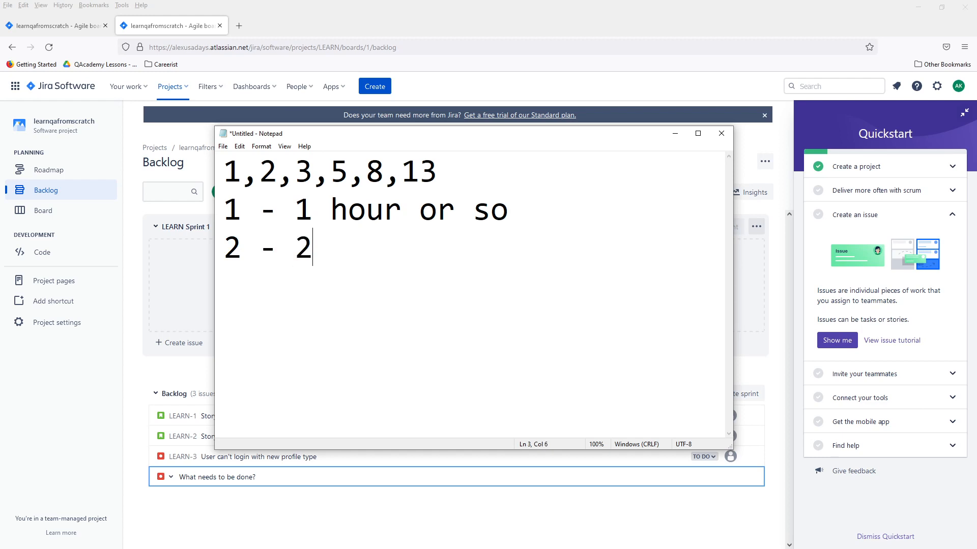
type("h")
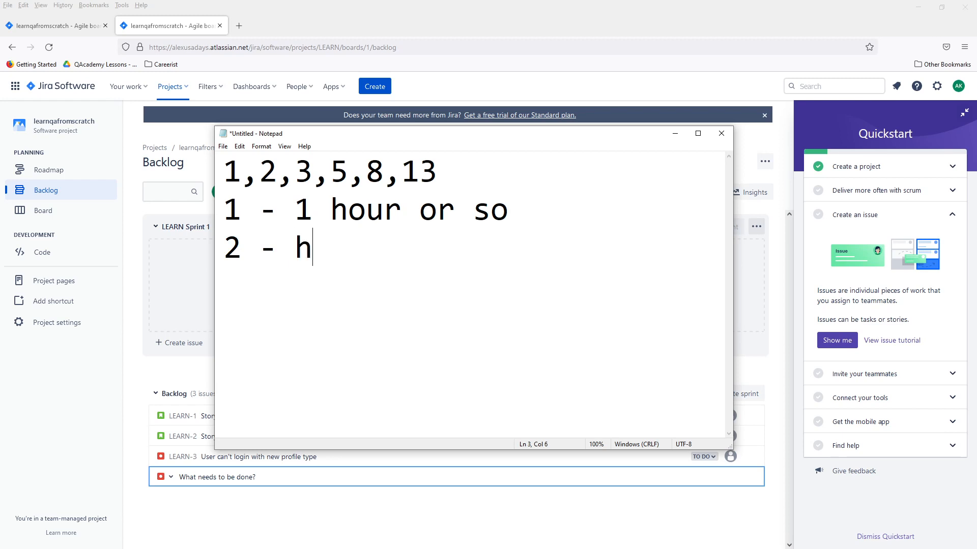
type("alf a")
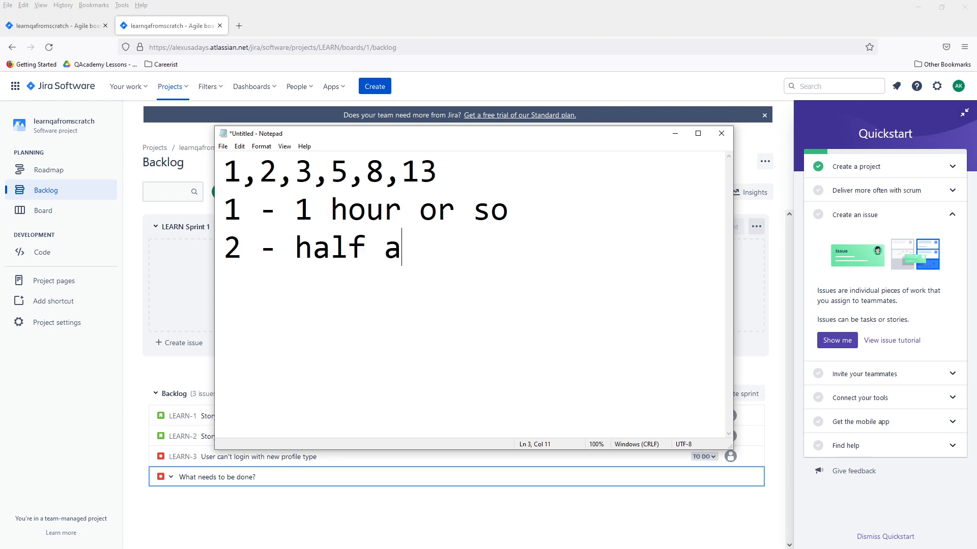
type("day")
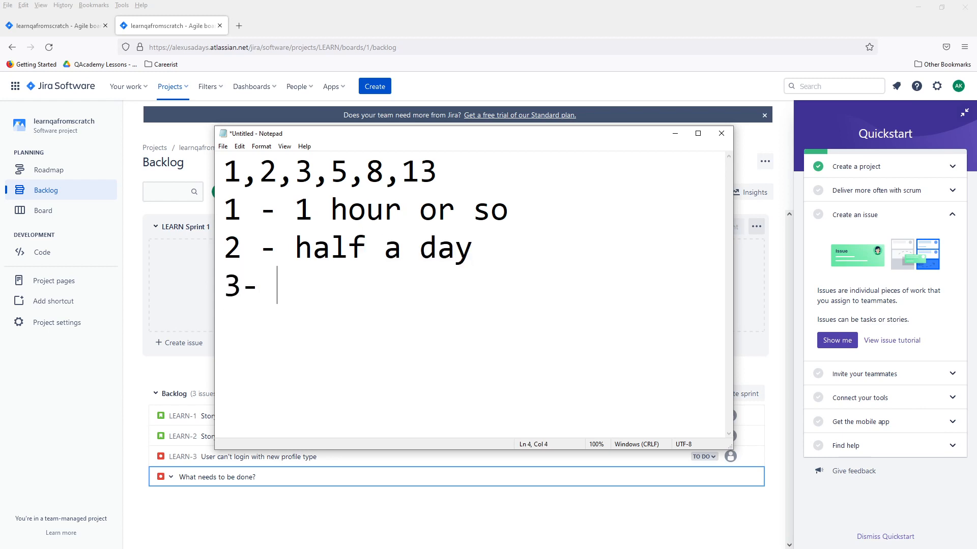
type("couple")
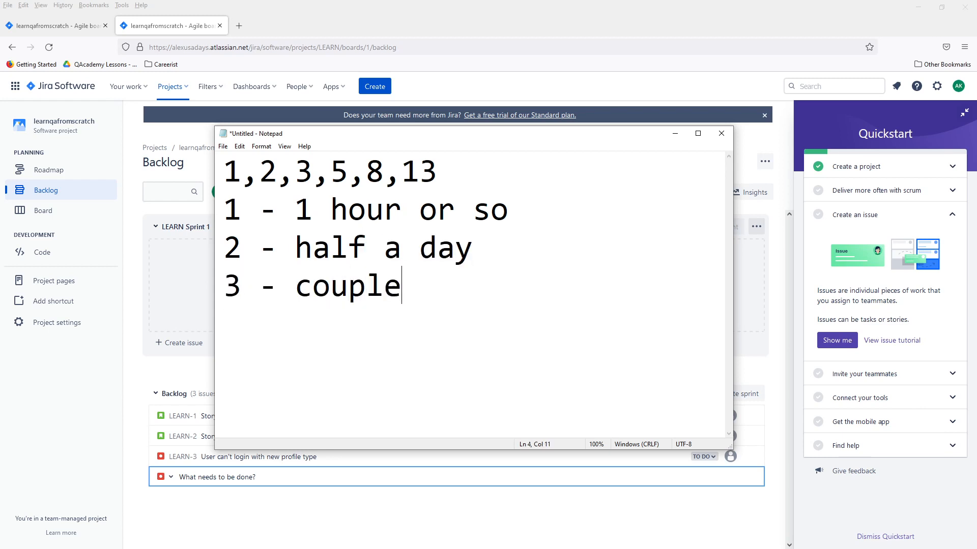
type("of days")
type("5 -")
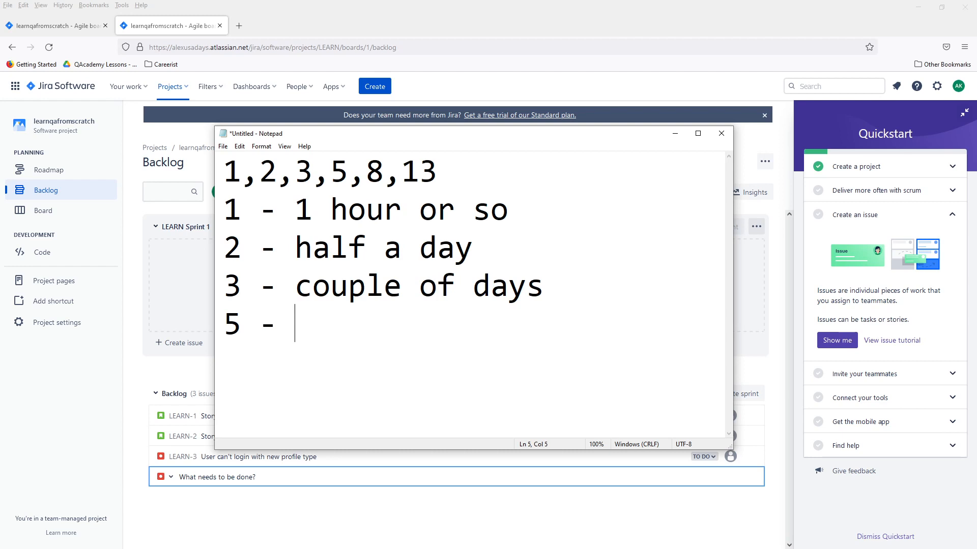
- Map 5 to 3 days, 8 to a week and 13 to two weeks
type("3 days")
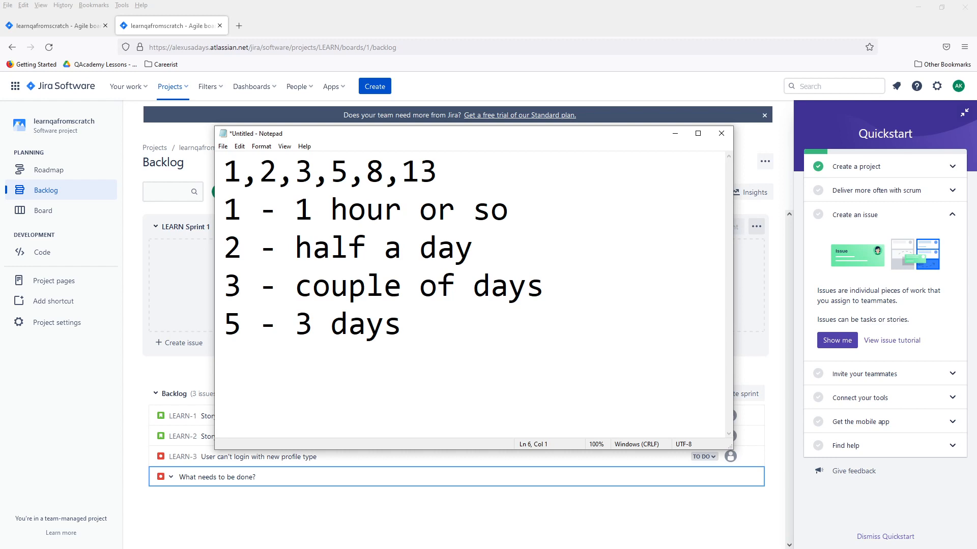
type("8 - a")
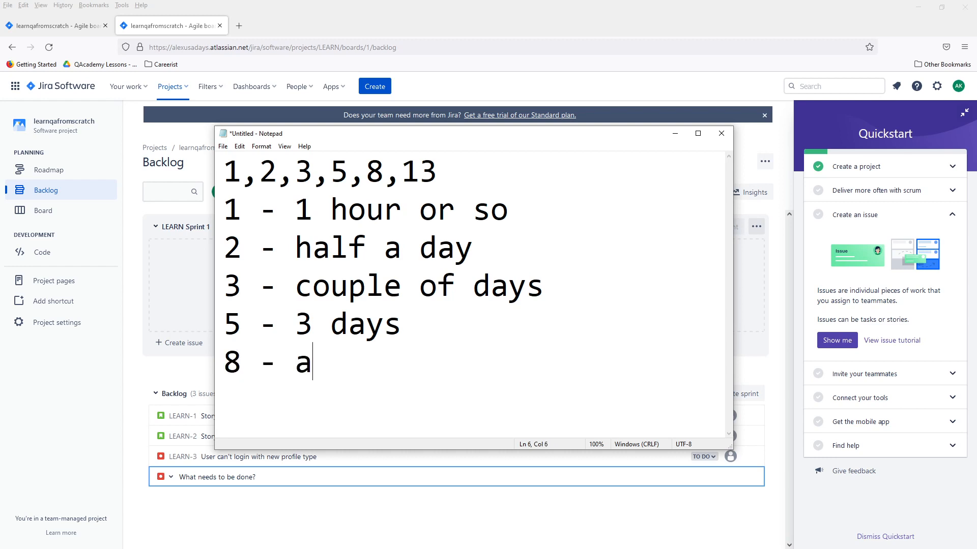
type("week")
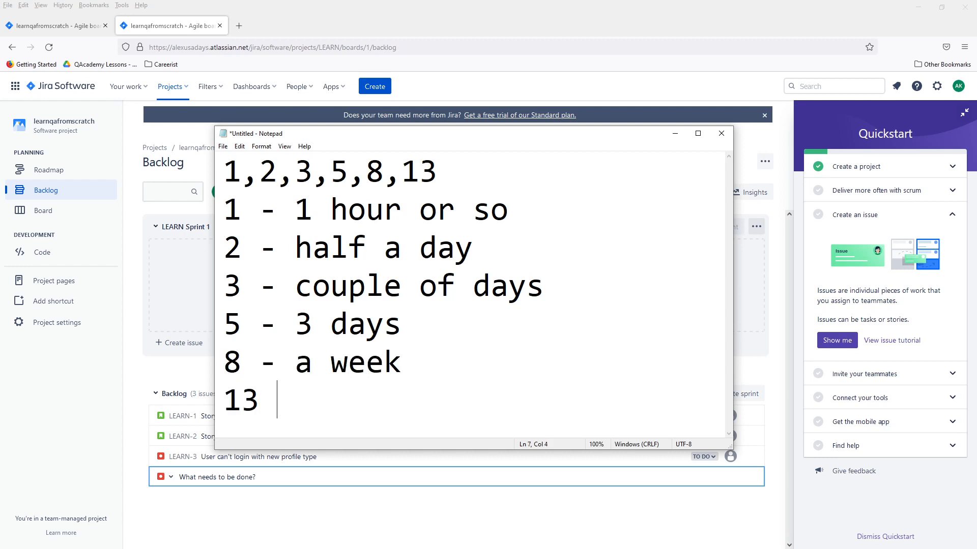
type("- two w")
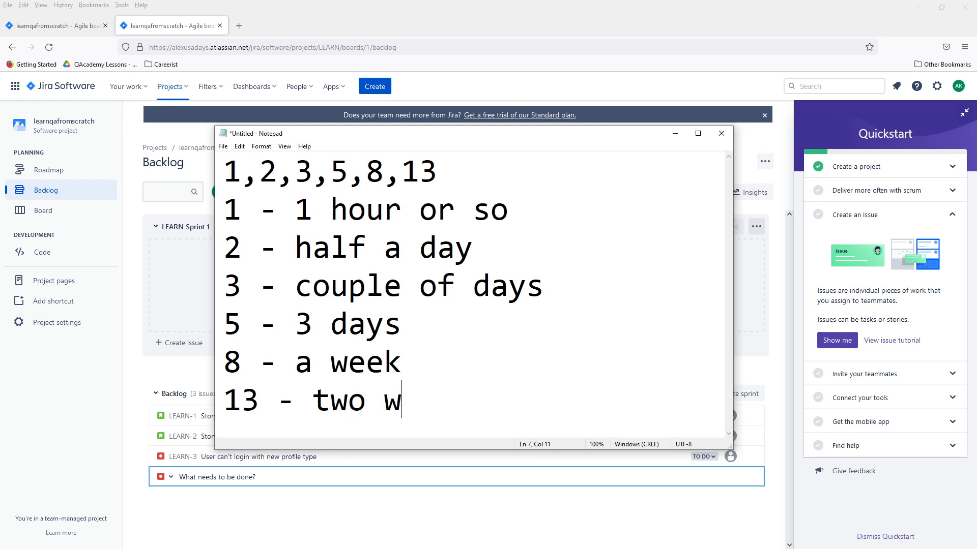
type("eeks")
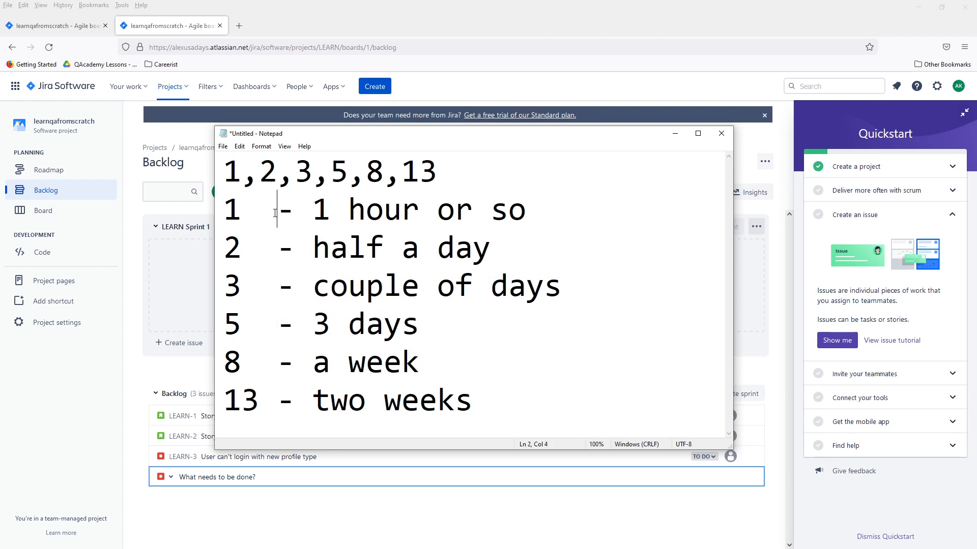
- Leave the Notepad notes and show LEARN-1's status choices in the Jira backlog
double_click(240, 400)
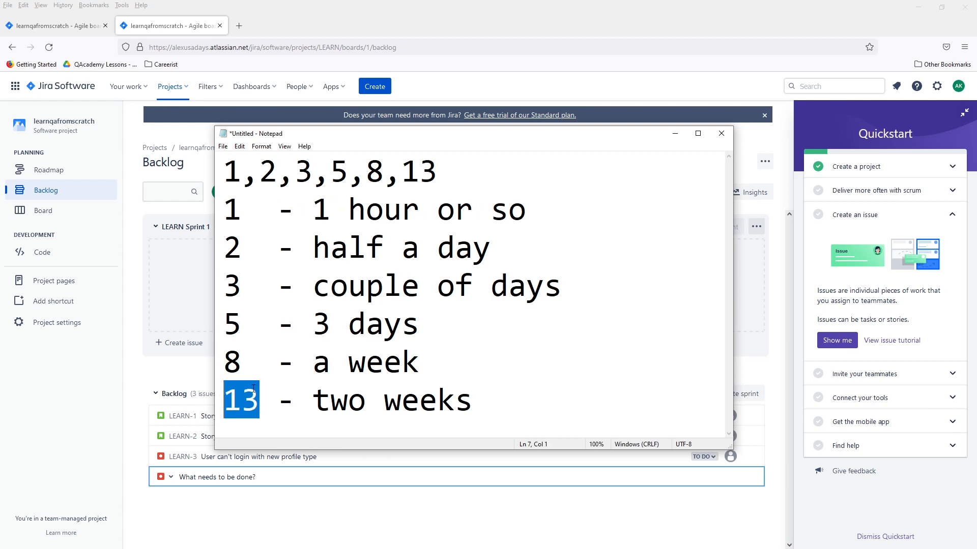
mouse_move(369, 375)
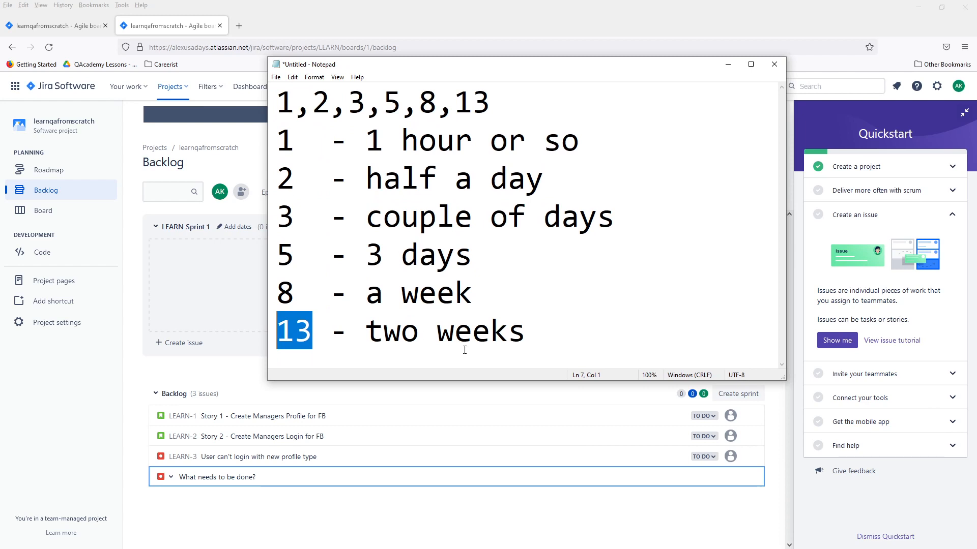
mouse_move(372, 365)
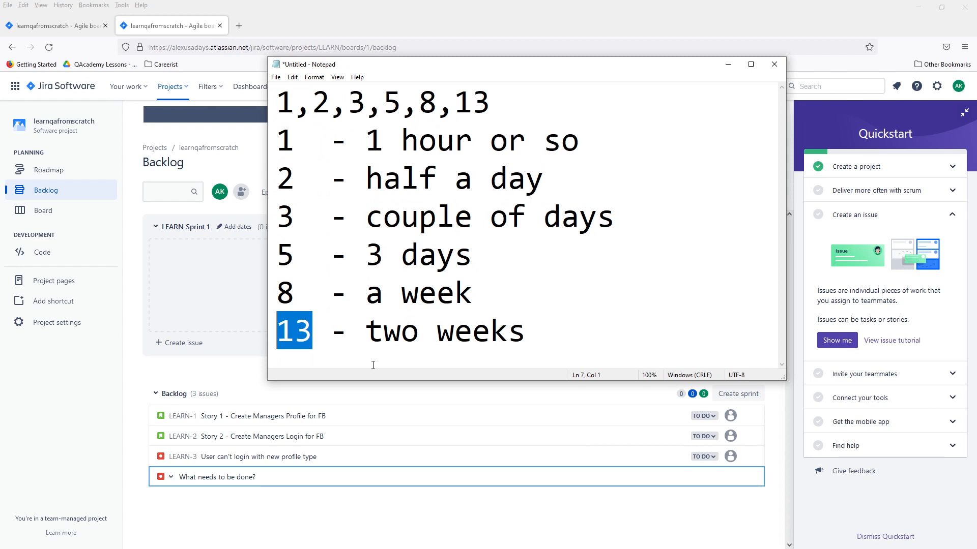
left_click(703, 415)
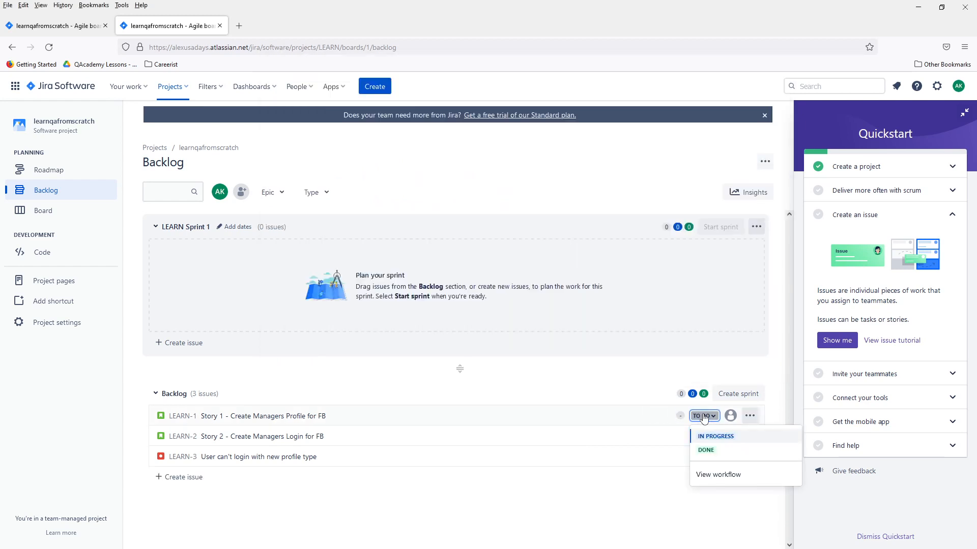
- Open story LEARN-1's detail panel and scroll through its fields
left_click(750, 416)
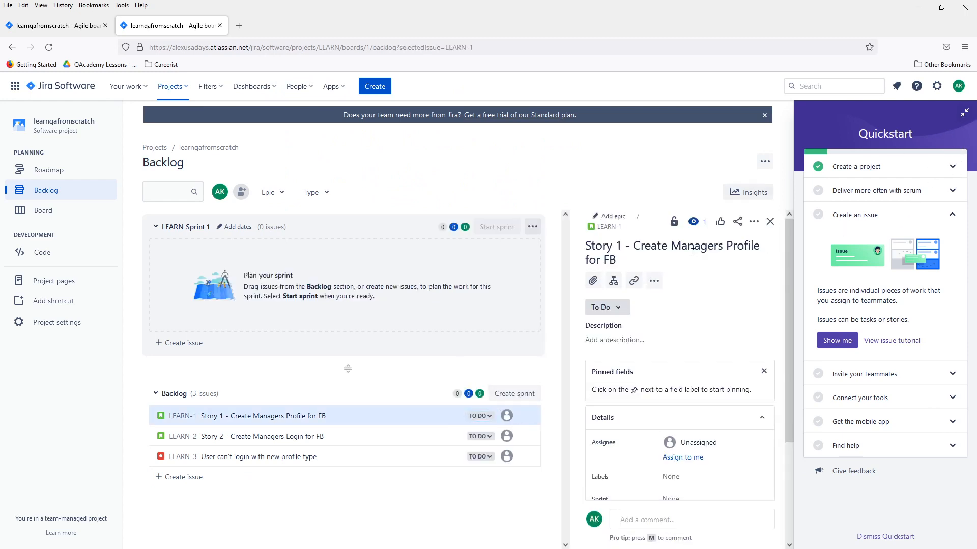
scroll("down", 3)
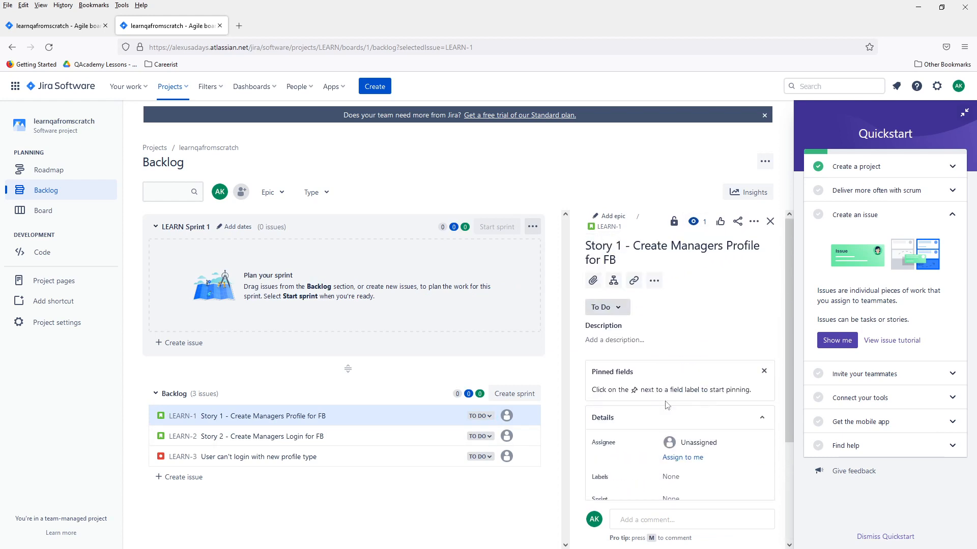
scroll("down", 3)
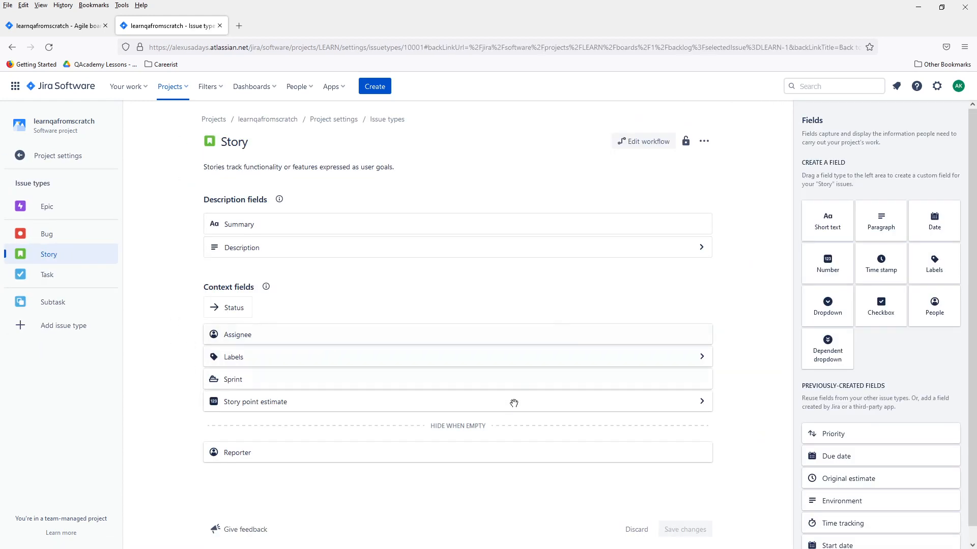
mouse_move(364, 336)
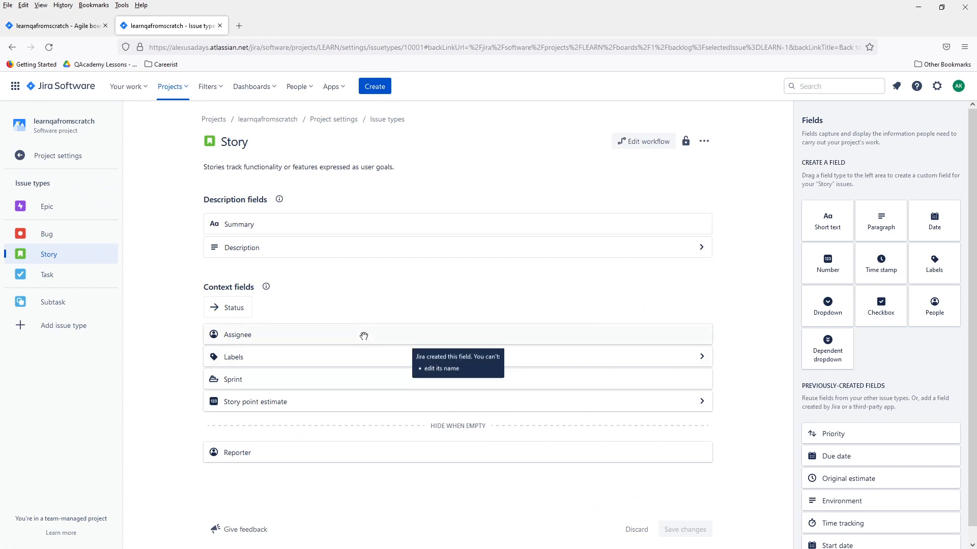
mouse_move(290, 335)
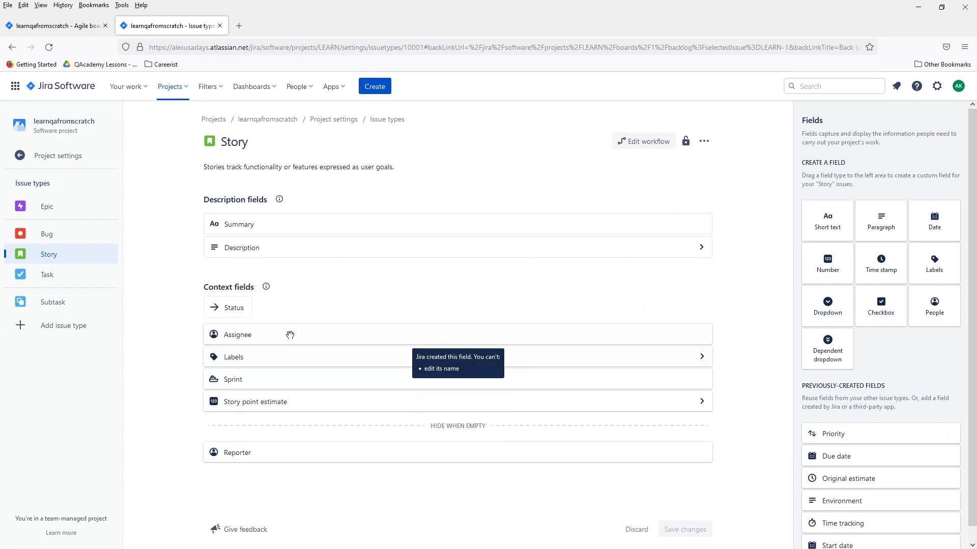
mouse_move(334, 461)
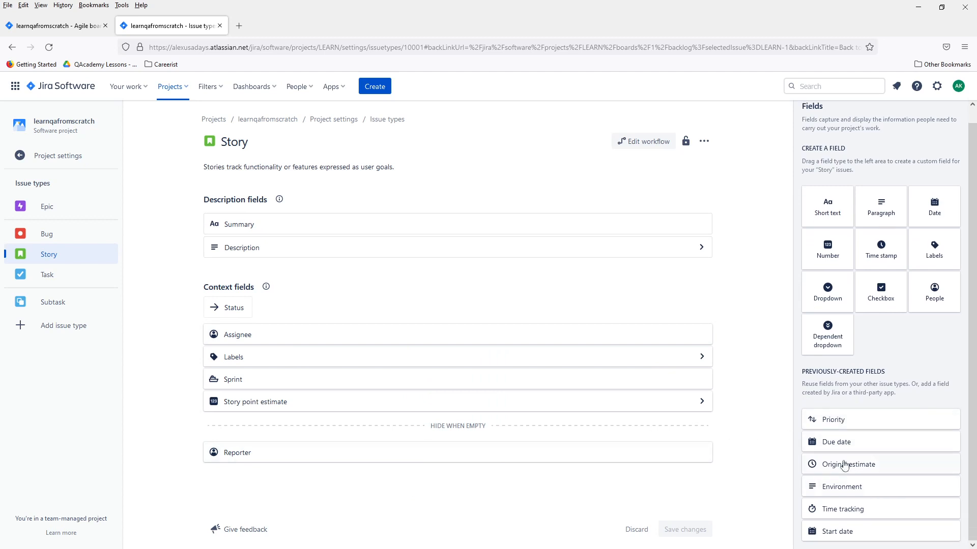
- Add the Original estimate field to the Story issue type and save changes
left_click(848, 463)
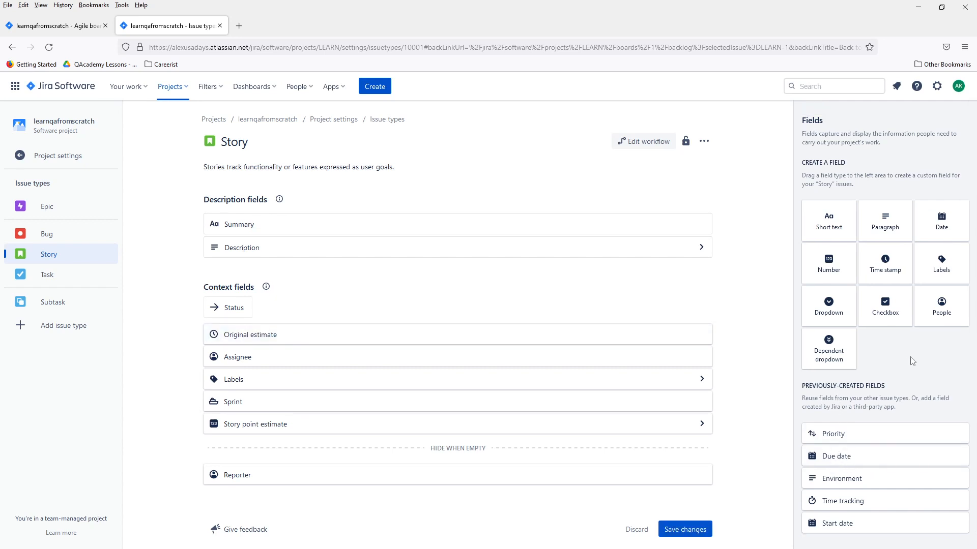
mouse_move(879, 504)
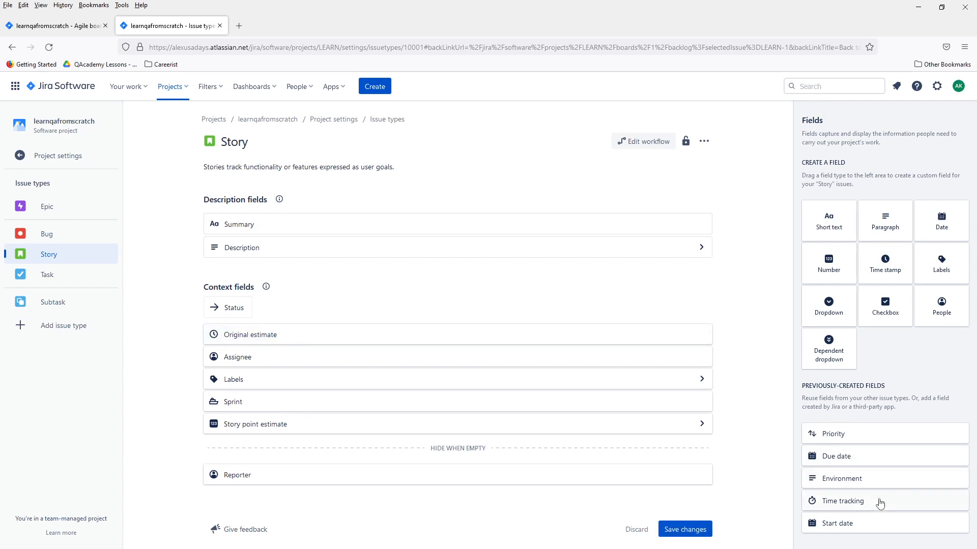
mouse_move(845, 373)
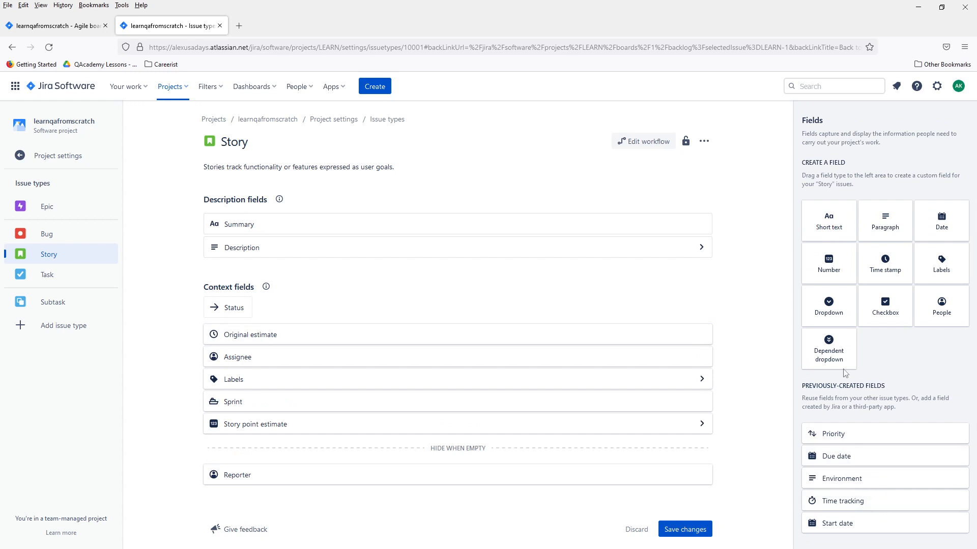
mouse_move(266, 359)
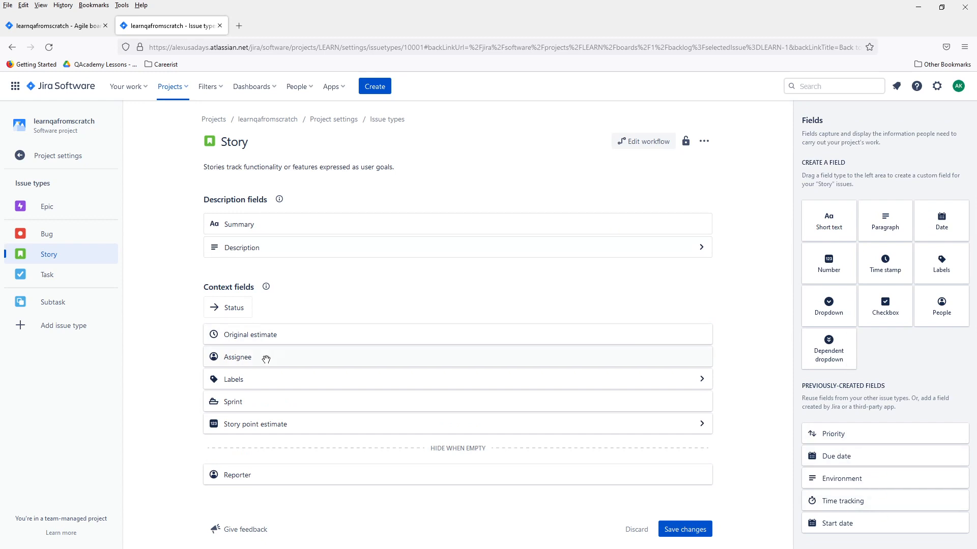
mouse_move(563, 446)
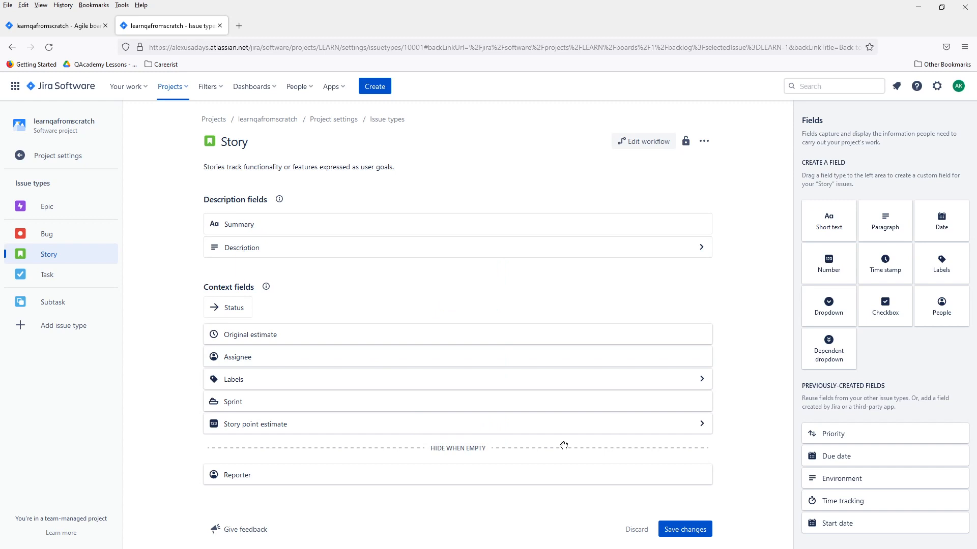
mouse_move(898, 412)
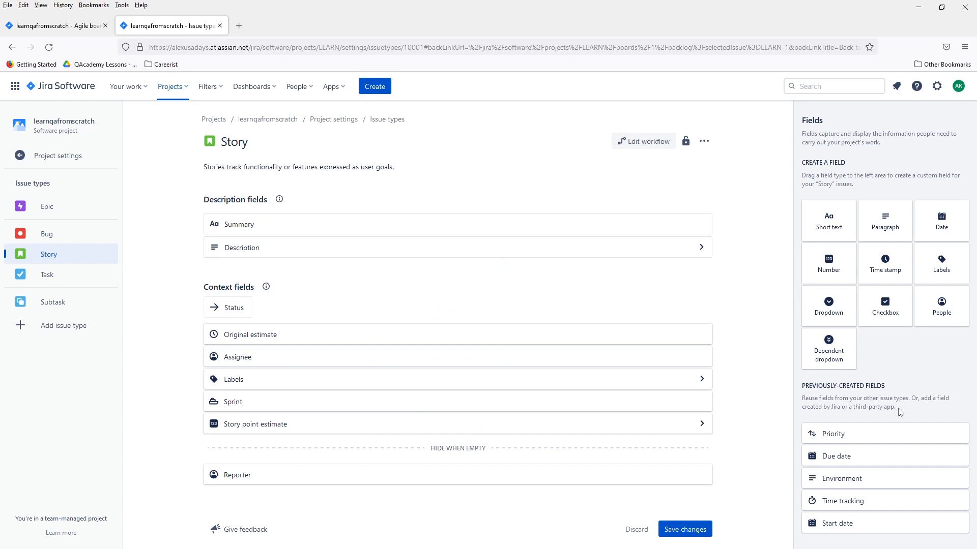
left_click(684, 529)
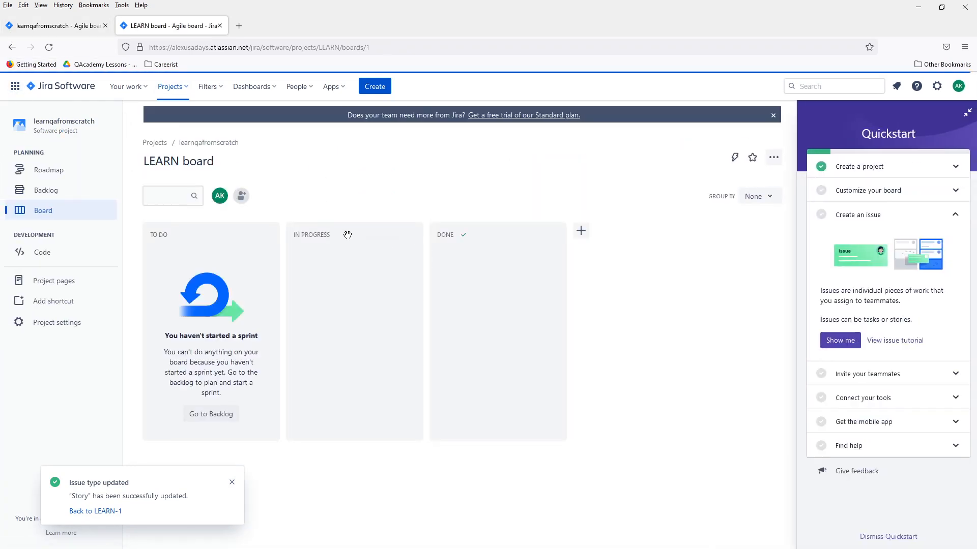
- Set story LEARN-1's story point estimate to 5 from the backlog
left_click(46, 190)
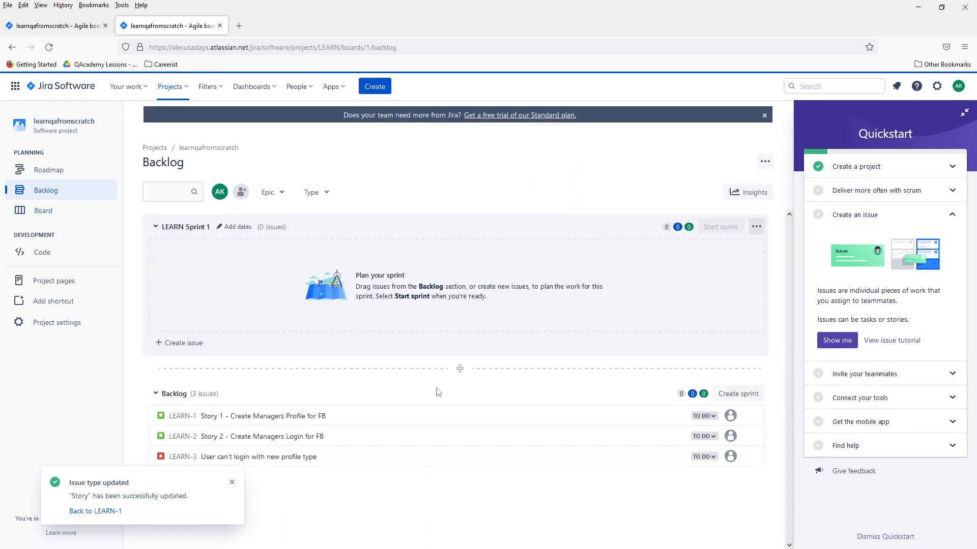
left_click(263, 415)
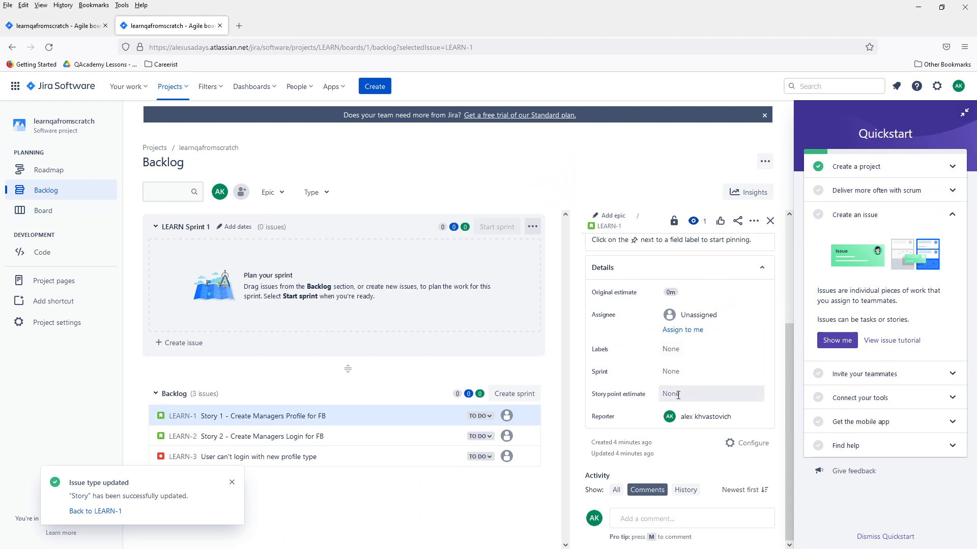
left_click(711, 393)
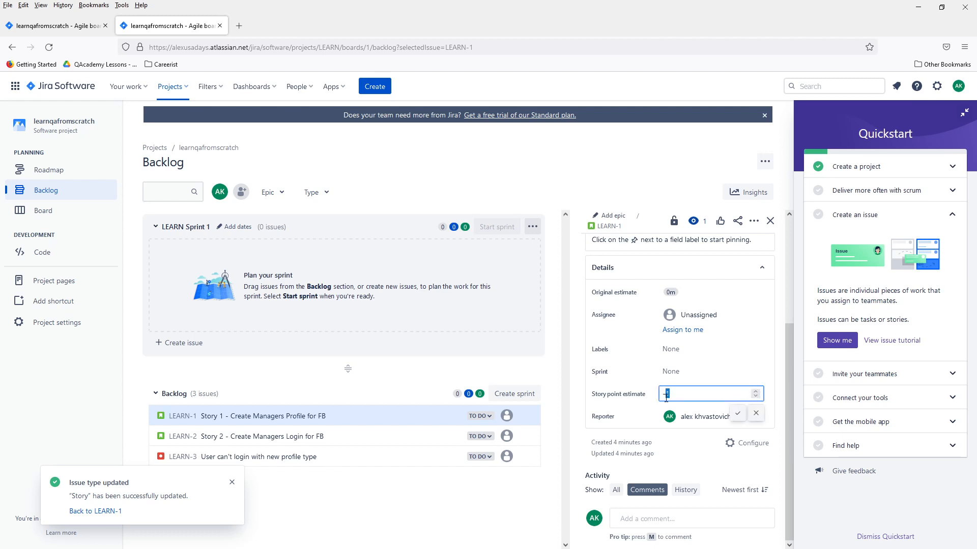
type("5")
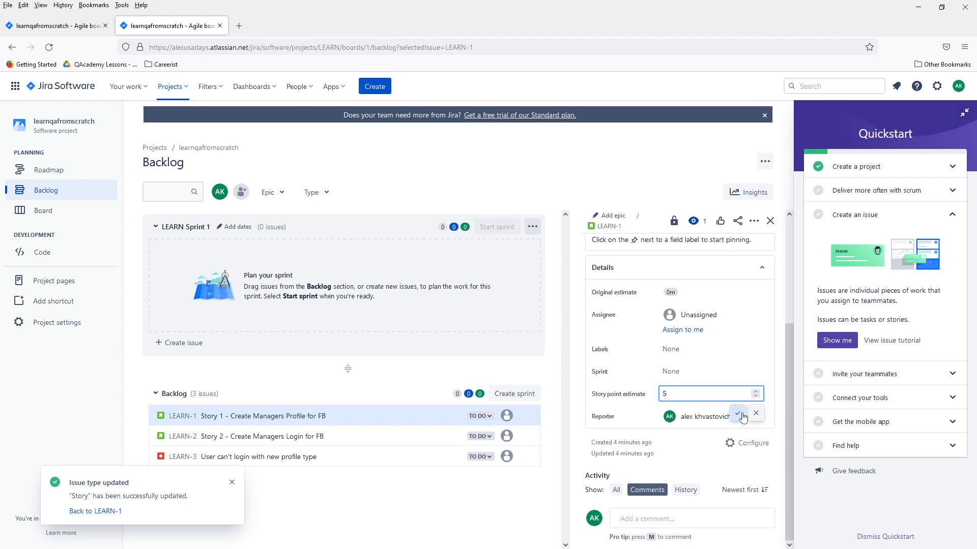
left_click(739, 414)
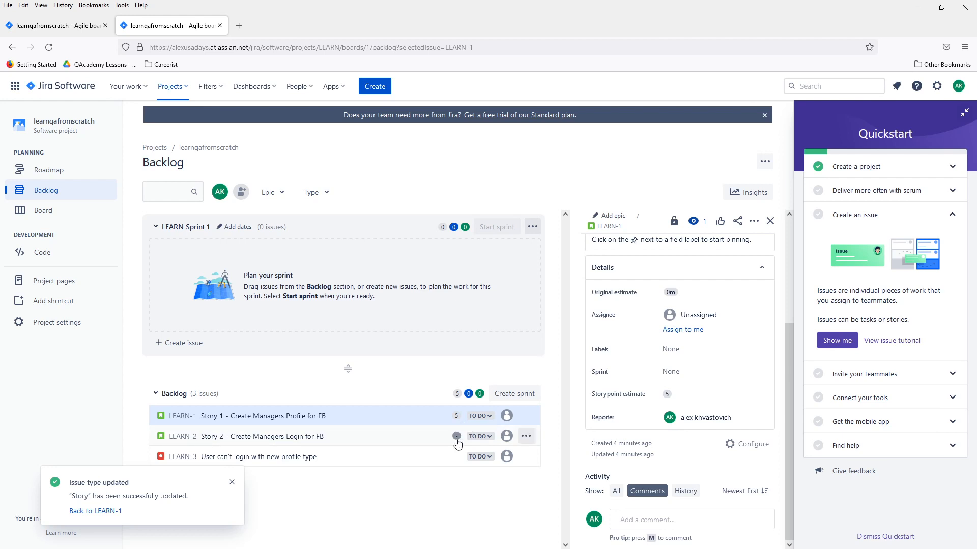
- Set story LEARN-2's story point estimate to 8, then open bug LEARN-3
left_click(262, 436)
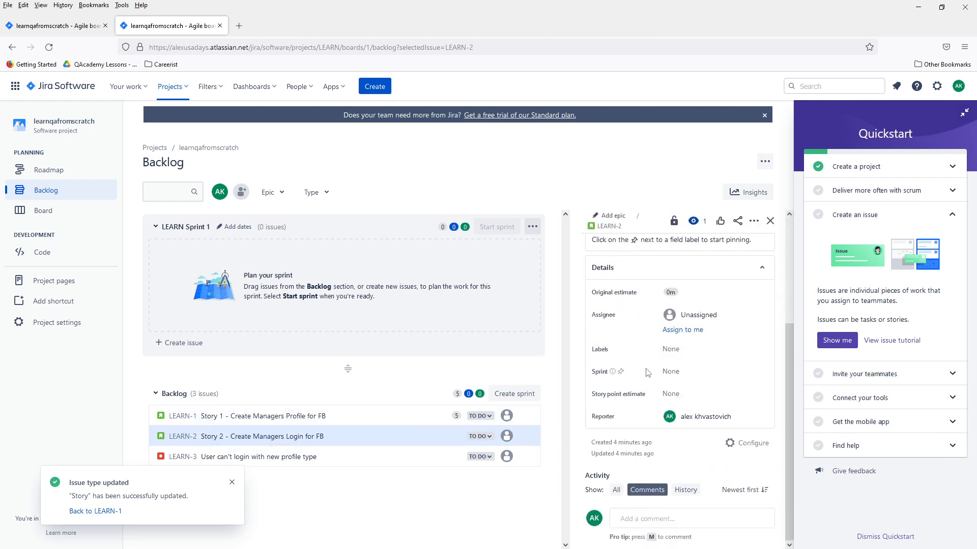
left_click(672, 393)
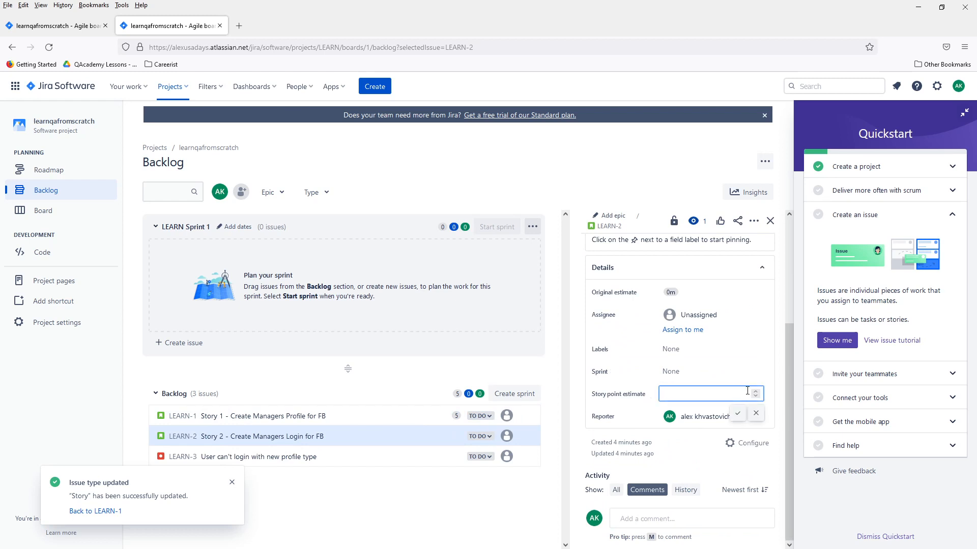
type("-1")
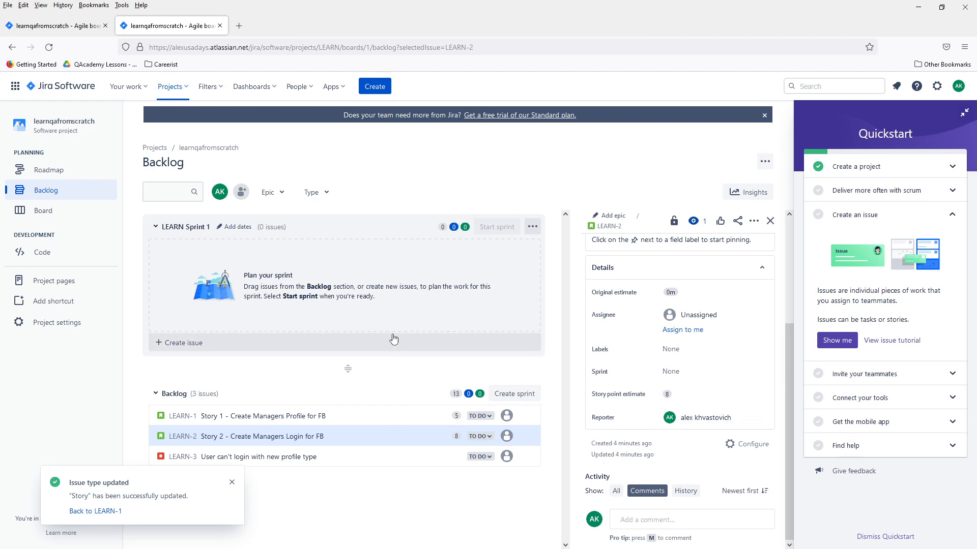
mouse_move(372, 457)
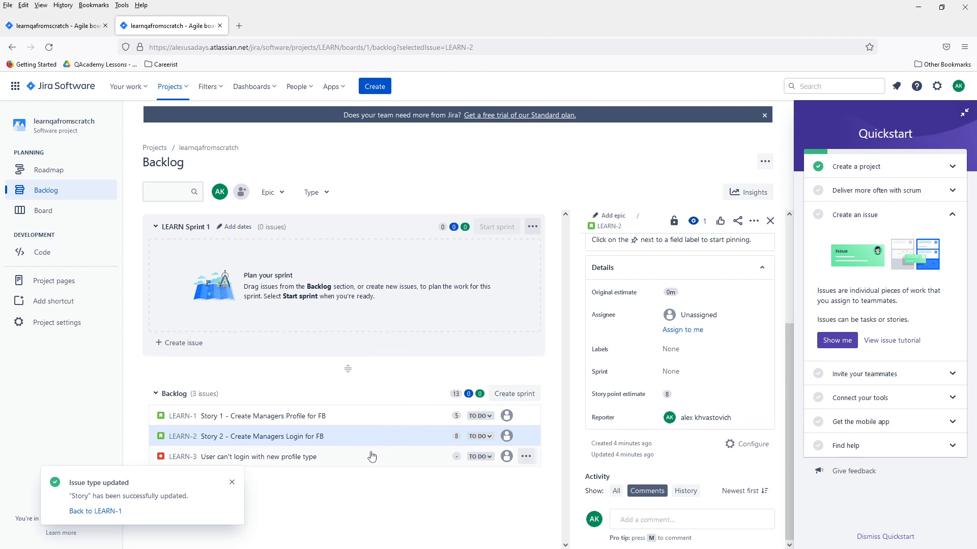
mouse_move(331, 460)
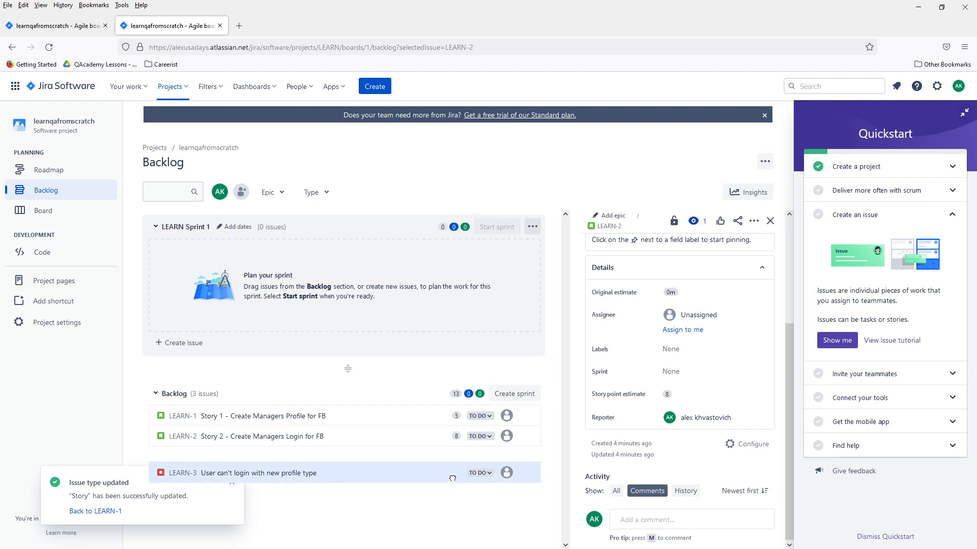
left_click(257, 473)
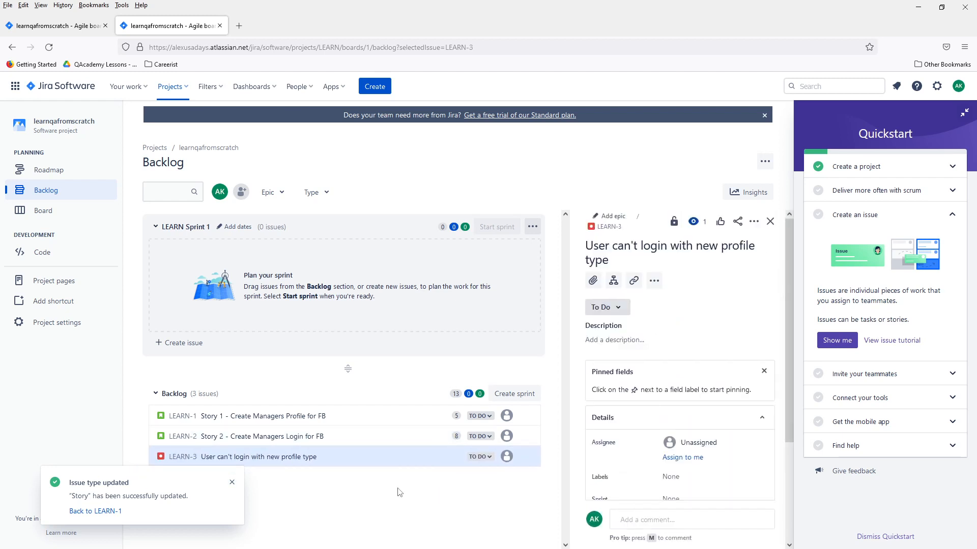
mouse_move(294, 410)
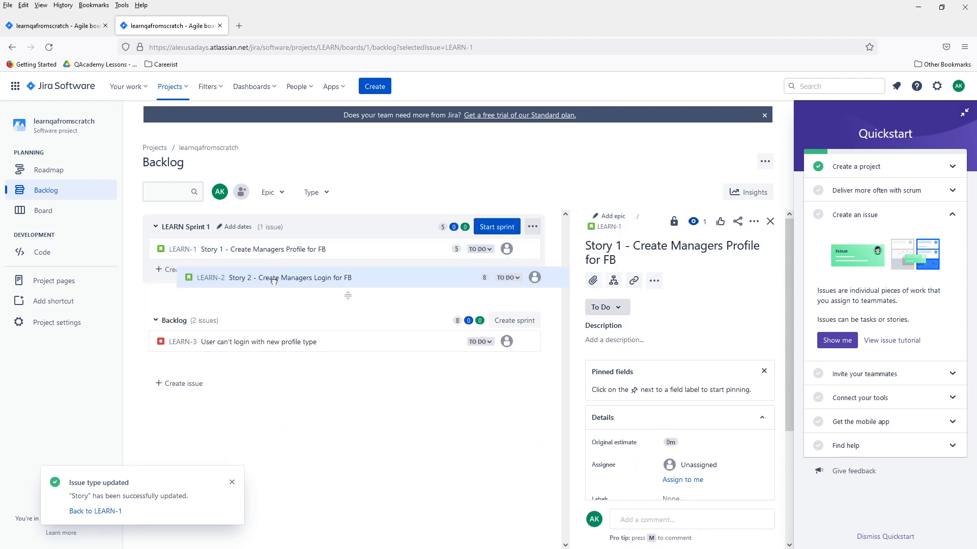
- Drag Story 2 from the backlog into LEARN Sprint 1
left_click_drag(290, 277, 261, 249)
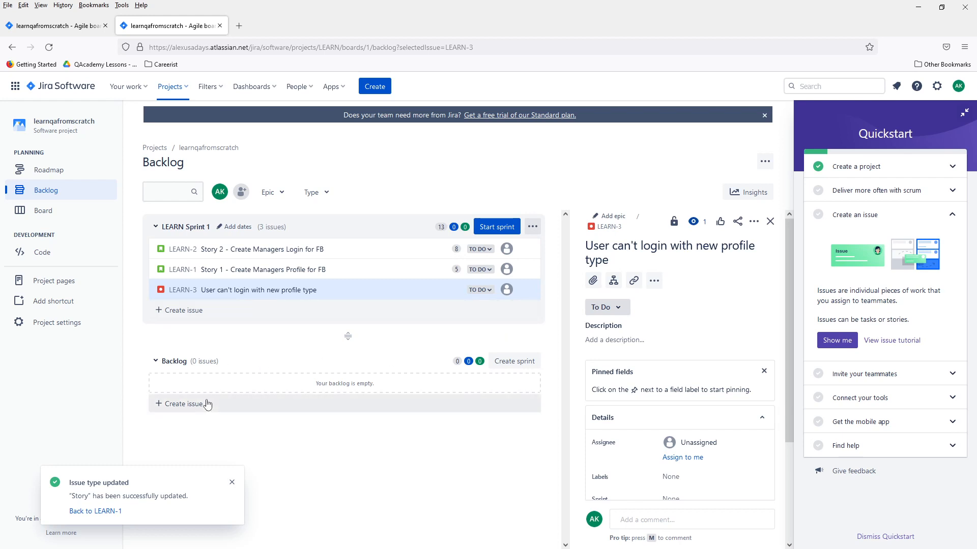
mouse_move(421, 246)
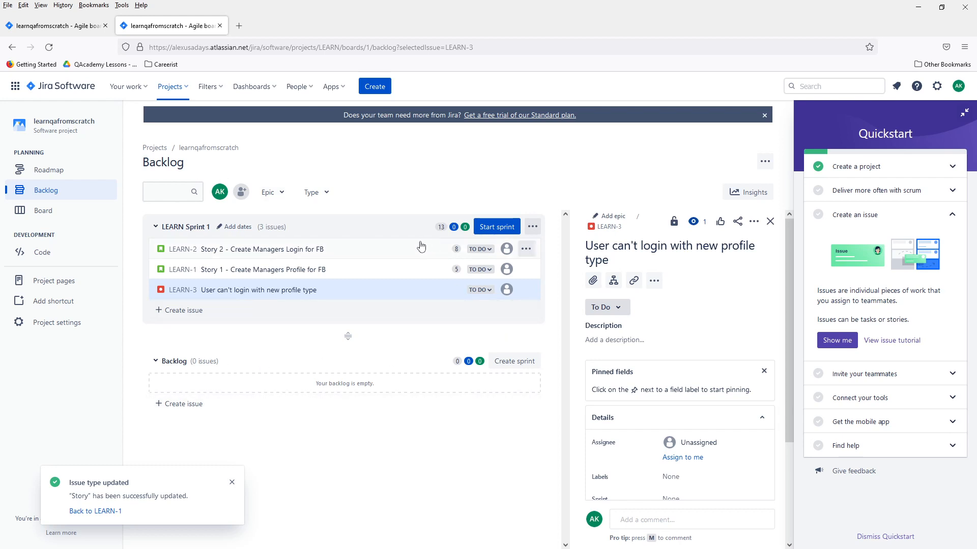
mouse_move(488, 214)
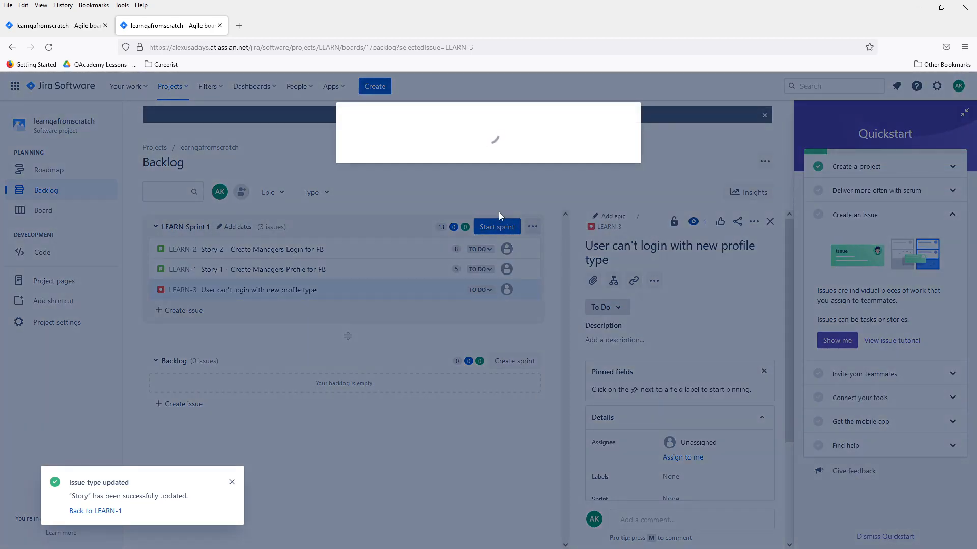
- Start LEARN Sprint 1 with a 2-week duration and the goal 'Complete managers profile'
left_click(497, 226)
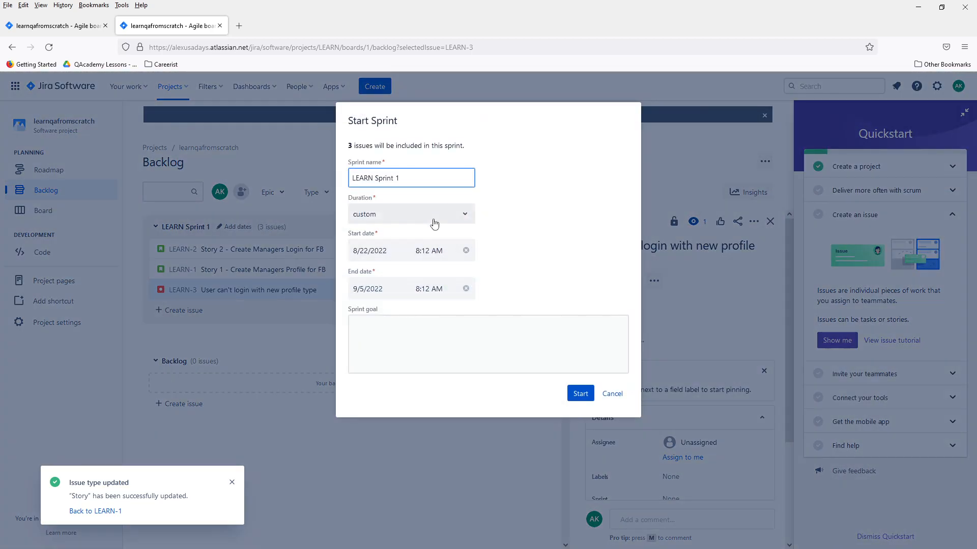
left_click(410, 214)
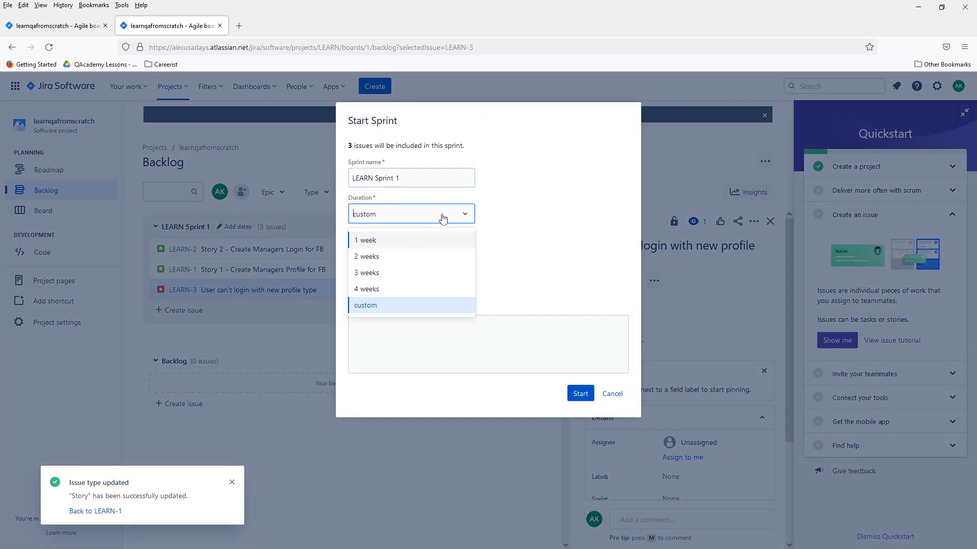
left_click(366, 257)
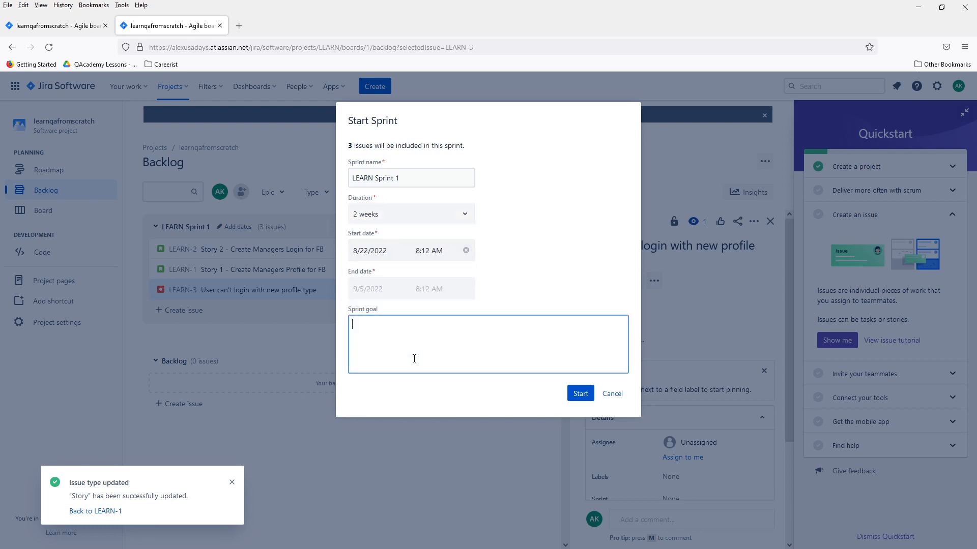
type("Completr")
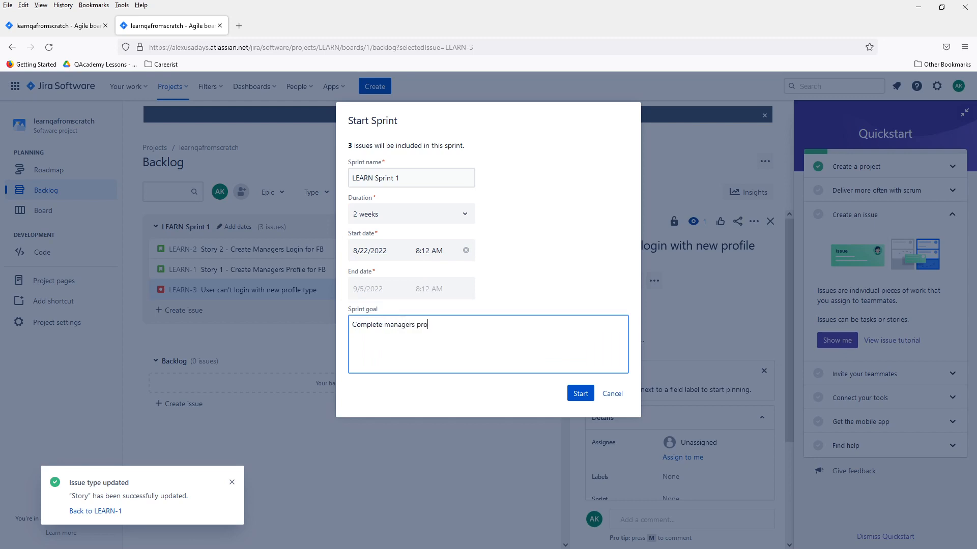
type("g")
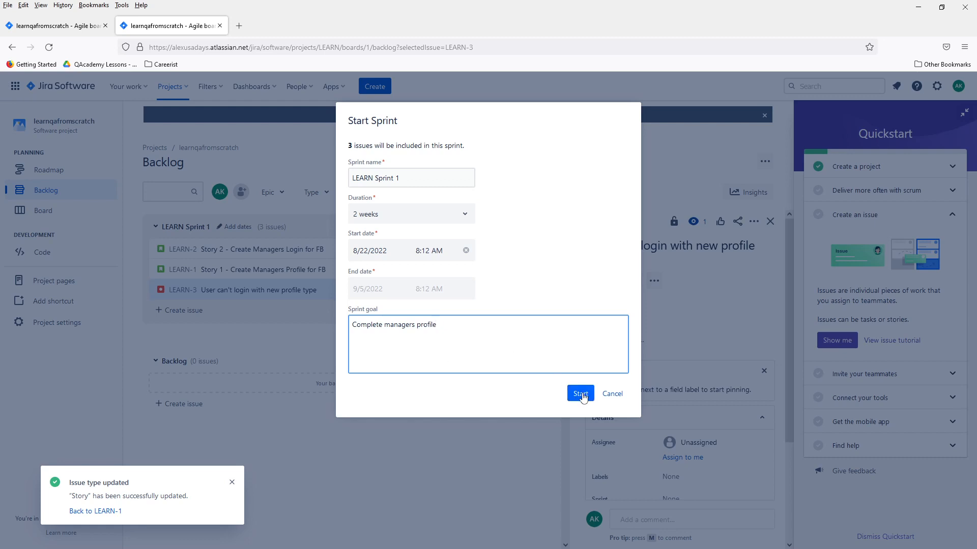
left_click(579, 394)
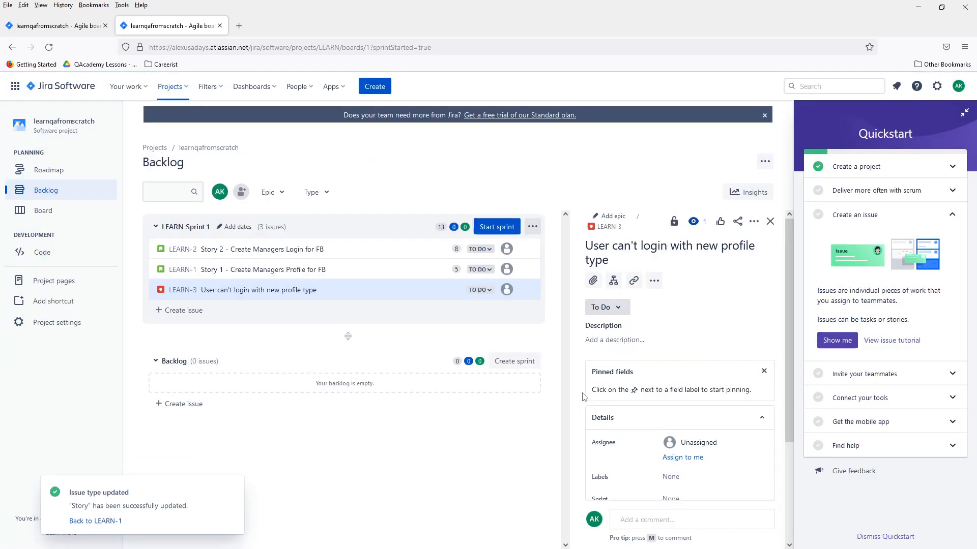
- On the active sprint board, move Story 2 to In Progress and then back to To Do
left_click(497, 226)
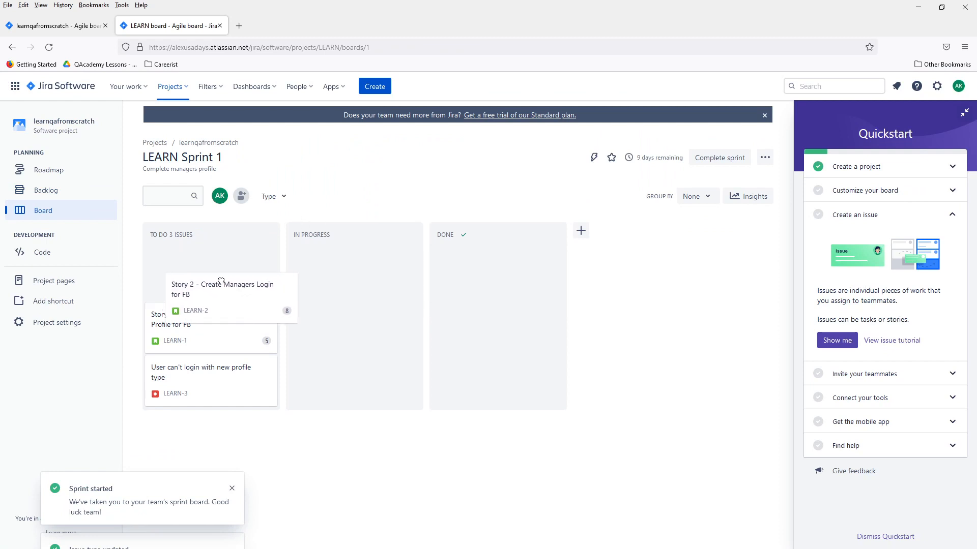
left_click_drag(211, 290, 354, 273)
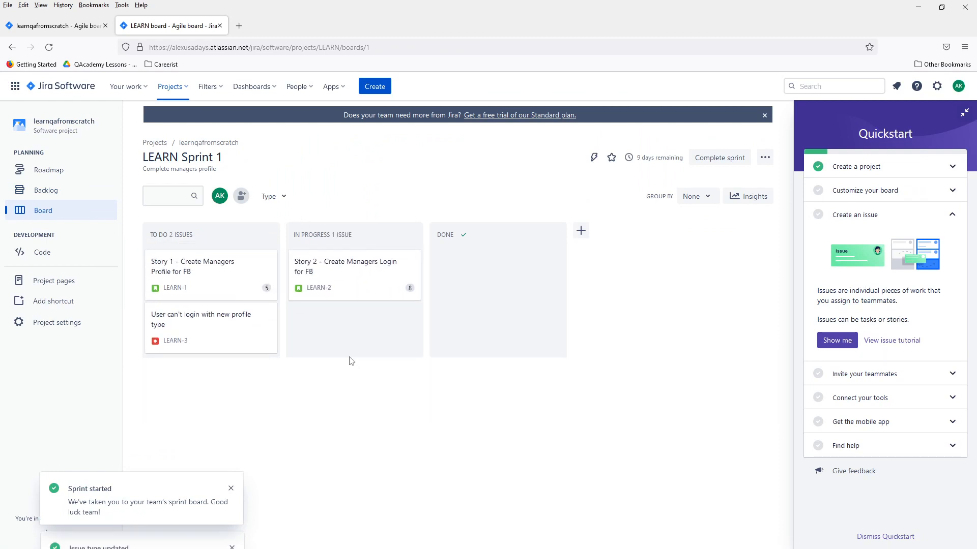
left_click(354, 267)
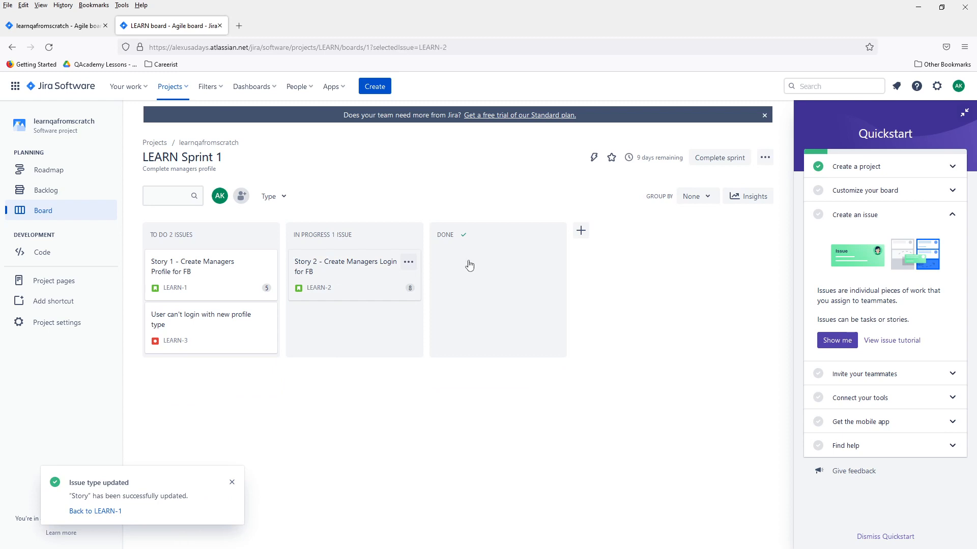
left_click(345, 265)
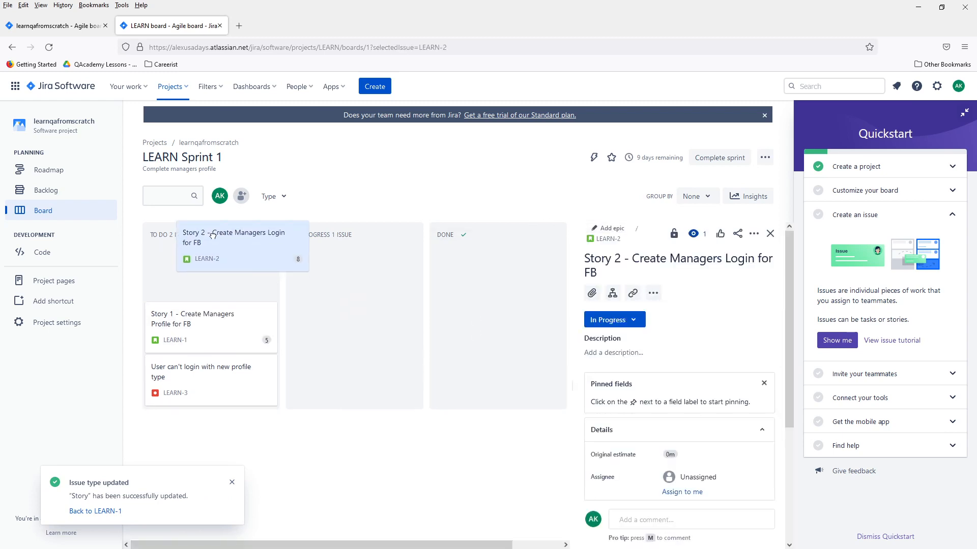
left_click(770, 234)
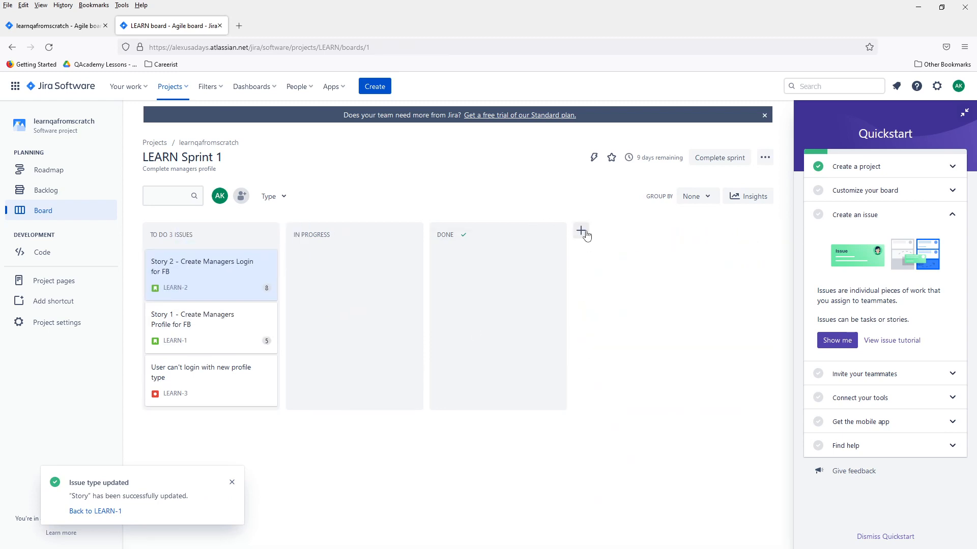
- Name the new board column 'QA' and confirm it before Done
type("QA")
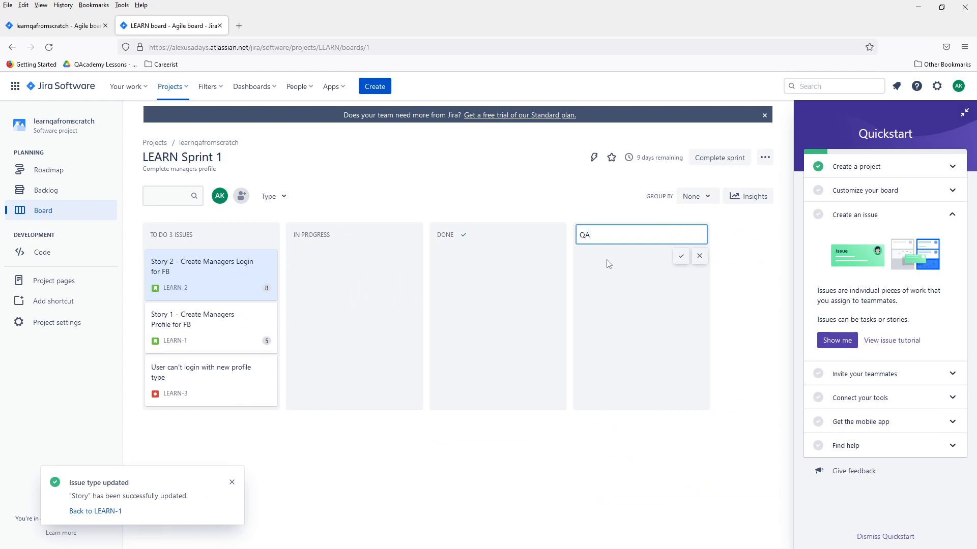
left_click(680, 257)
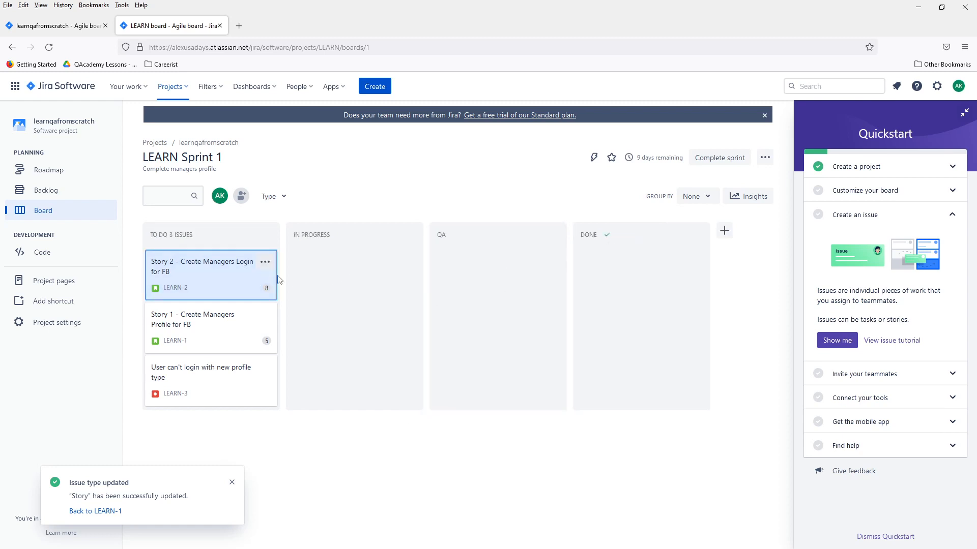
- Move Story 2 through In Progress and QA into Done
left_click_drag(210, 274, 354, 273)
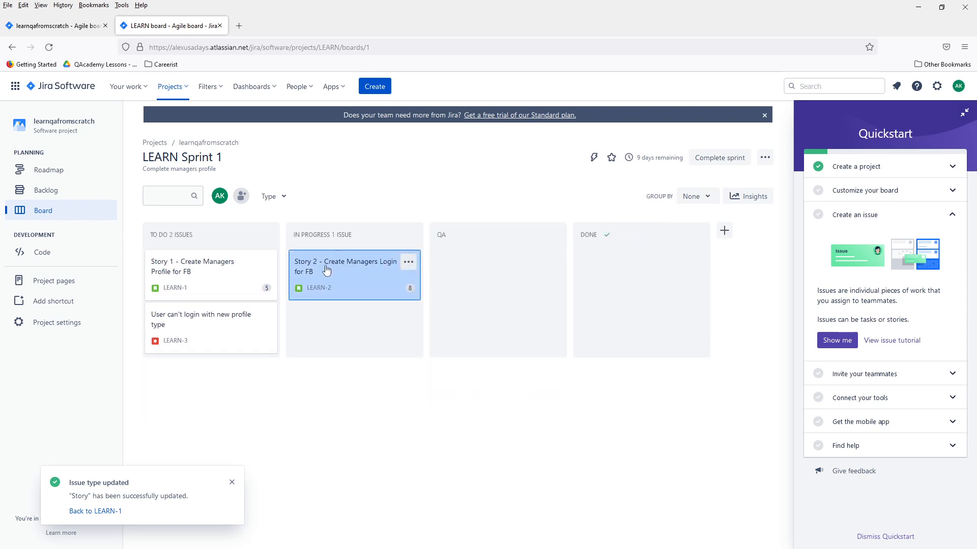
left_click_drag(354, 271, 497, 270)
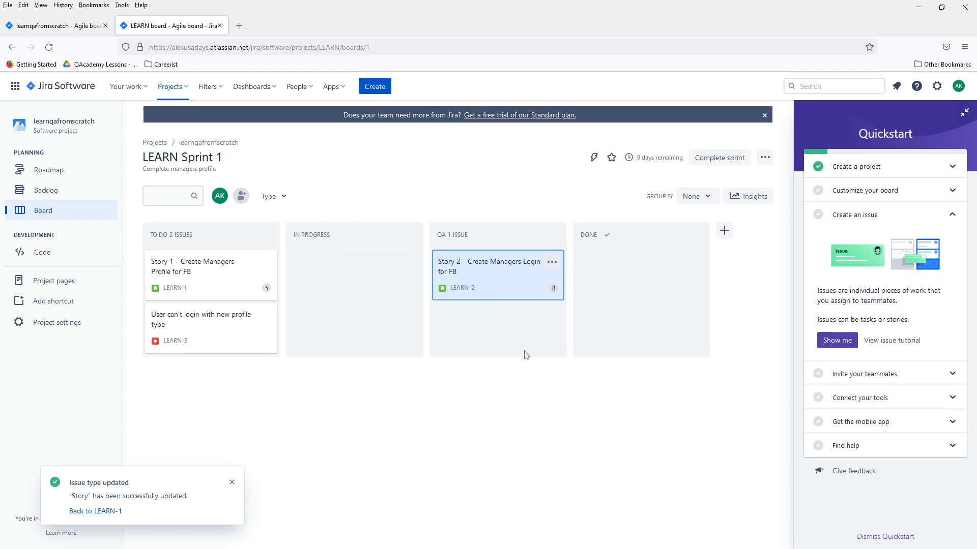
mouse_move(447, 279)
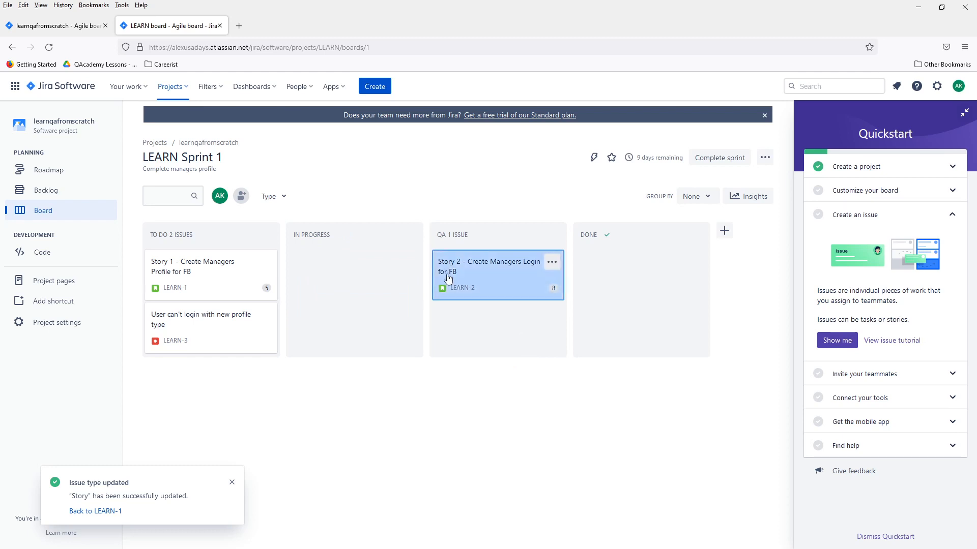
mouse_move(515, 332)
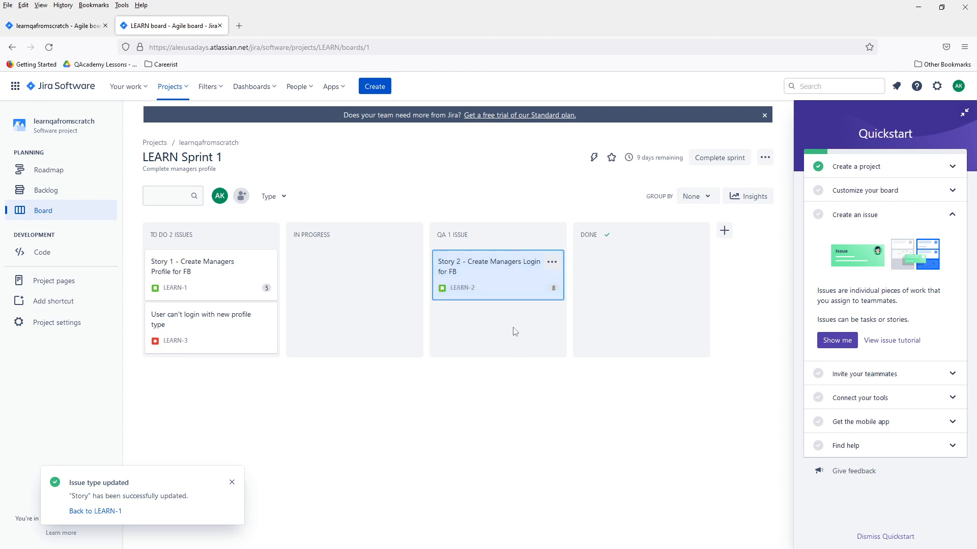
left_click_drag(498, 274, 354, 273)
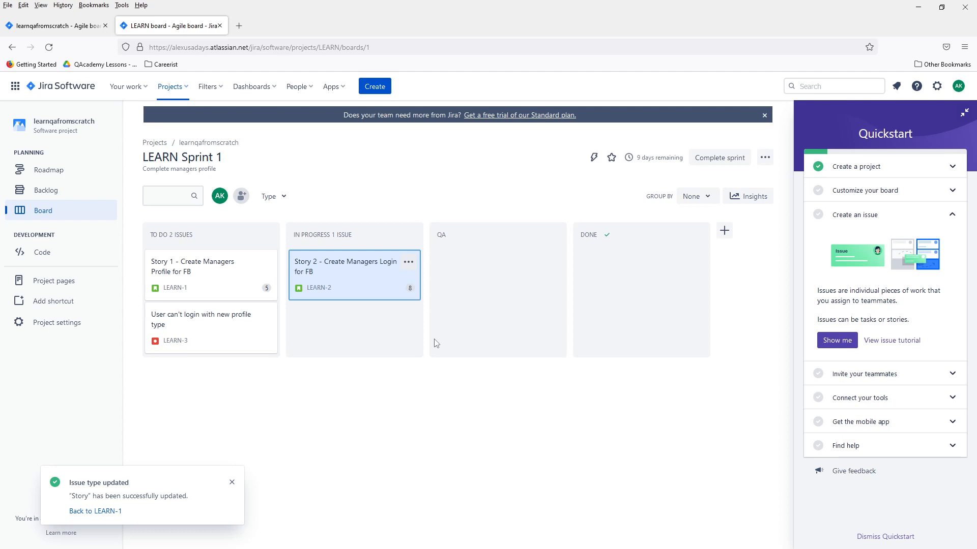
left_click_drag(354, 276, 482, 293)
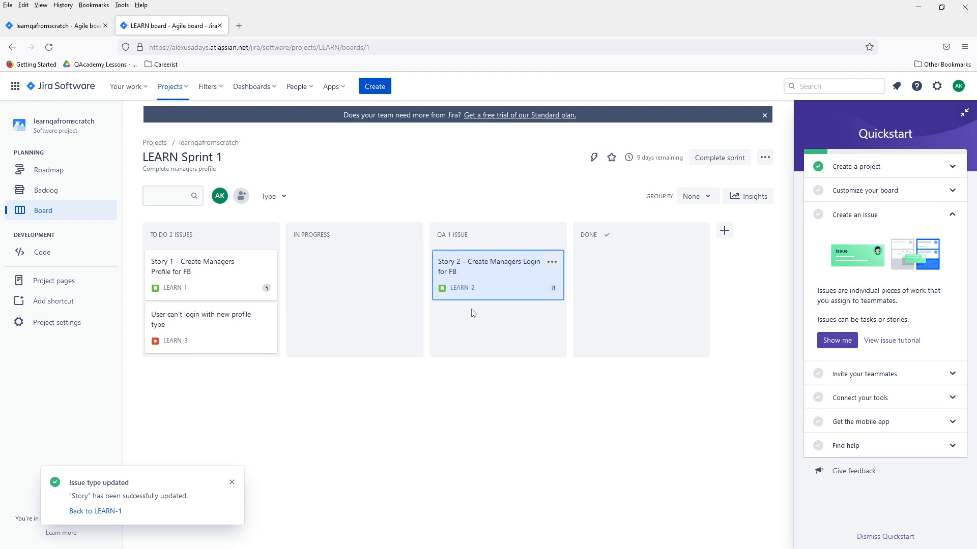
mouse_move(582, 352)
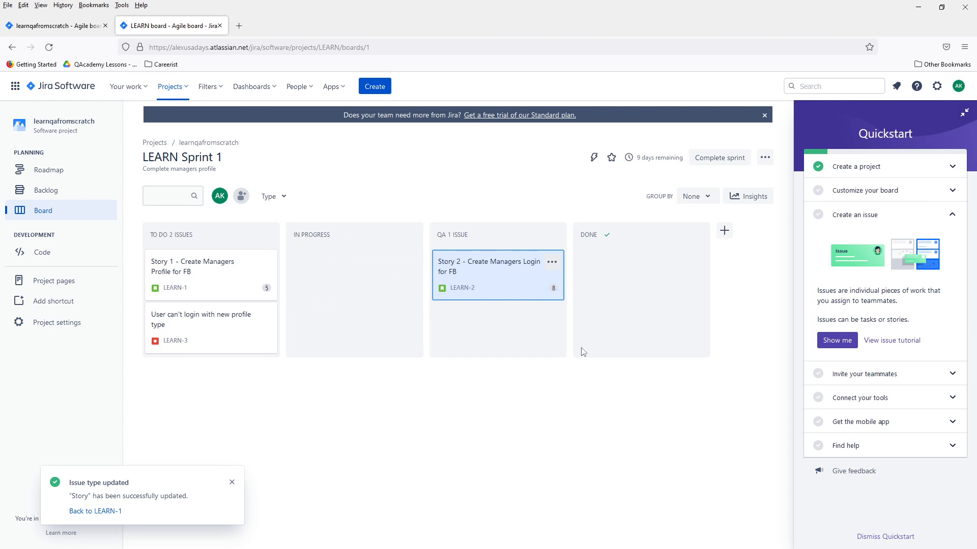
left_click_drag(497, 274, 641, 273)
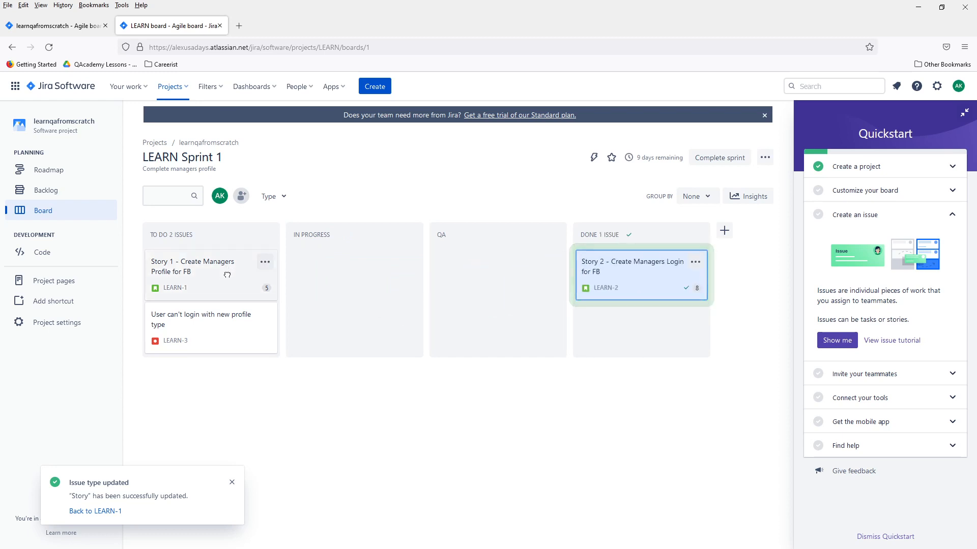
- Move Story 1 and the login bug through In Progress into Done
left_click_drag(193, 267, 354, 273)
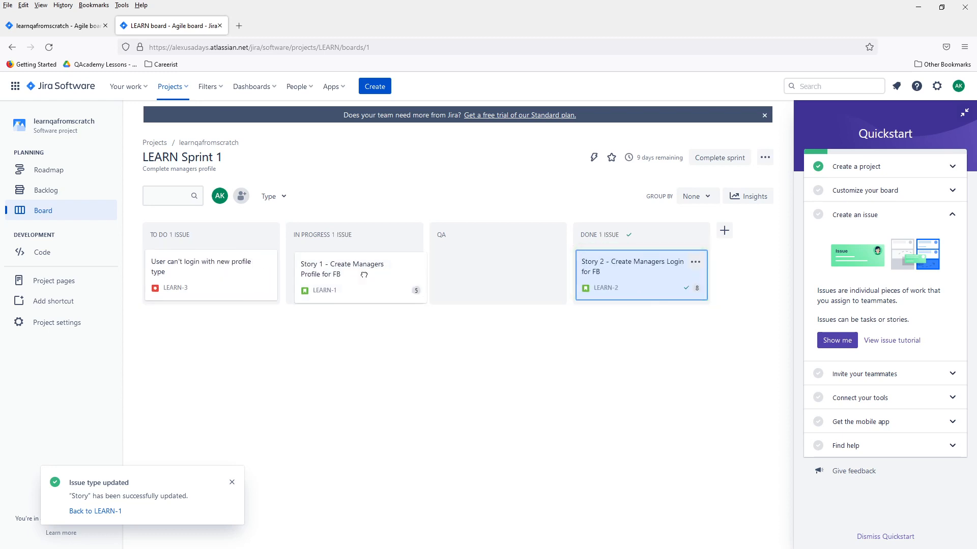
left_click_drag(342, 269, 497, 269)
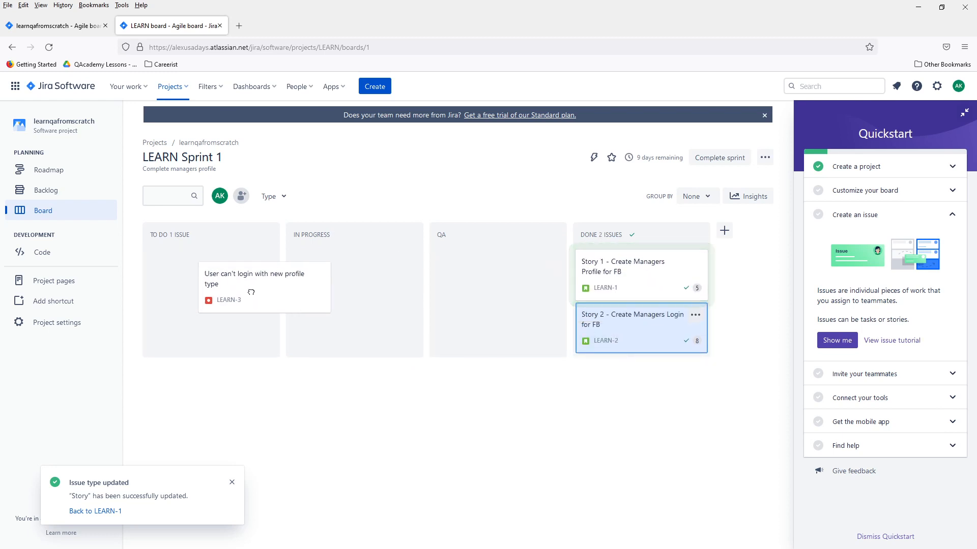
left_click_drag(265, 287, 354, 273)
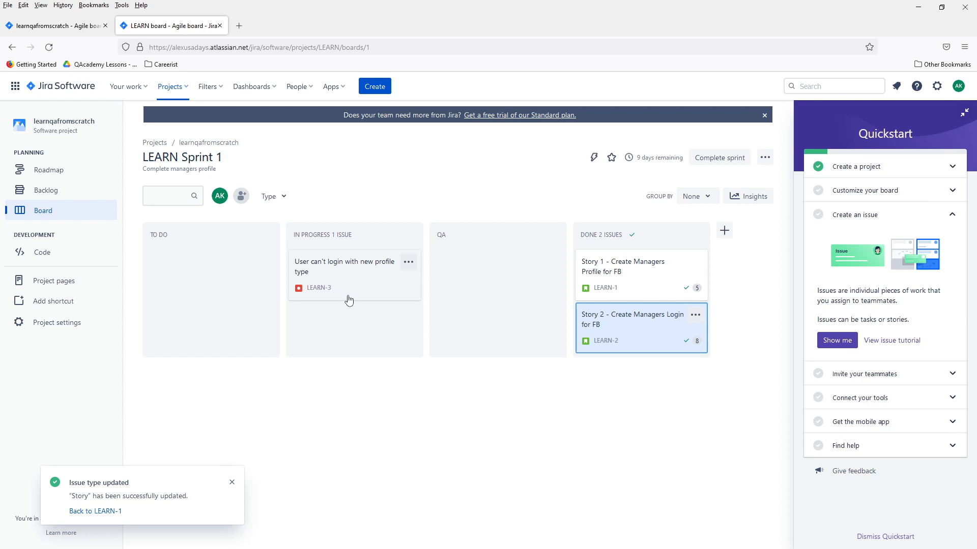
left_click_drag(349, 271, 498, 271)
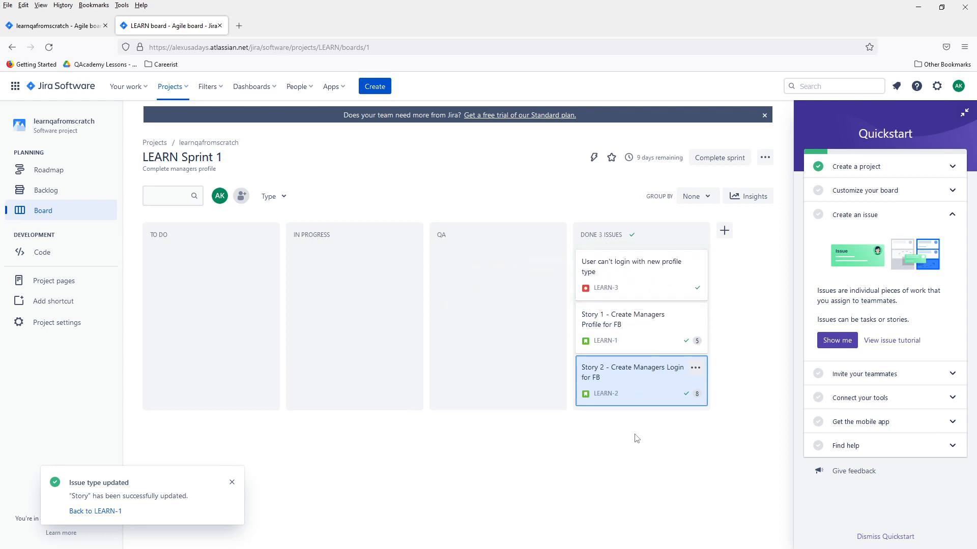
mouse_move(659, 495)
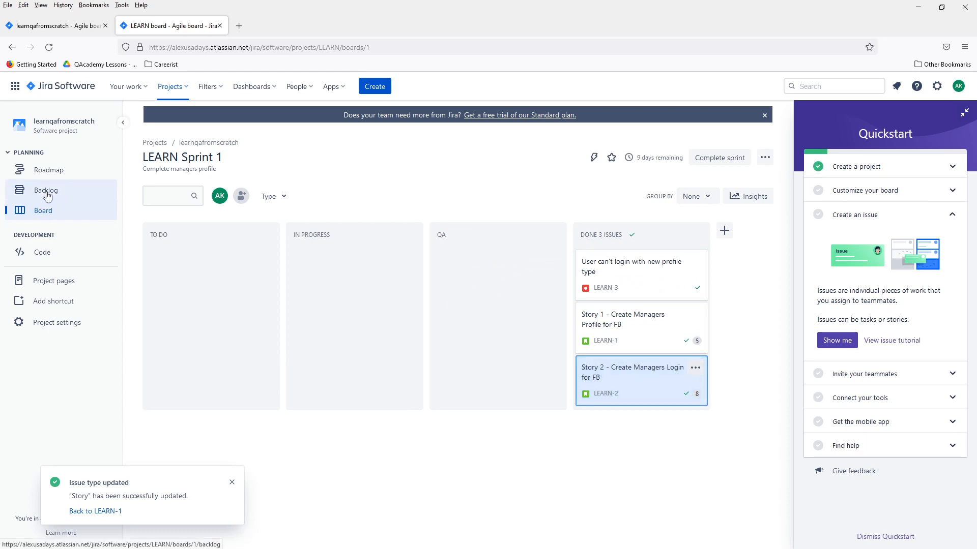
- From the backlog, complete LEARN Sprint 1, leaving an empty LEARN Sprint 2
left_click(46, 190)
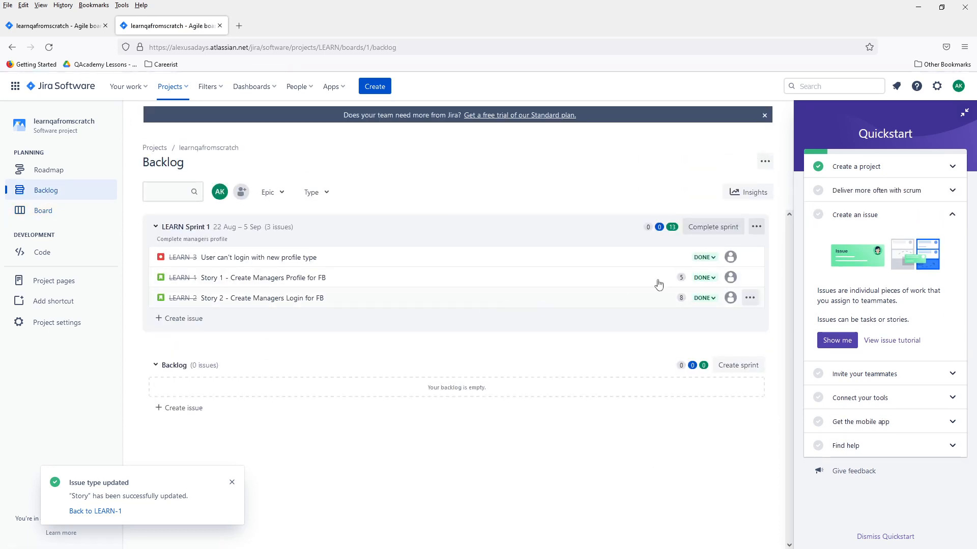
mouse_move(181, 298)
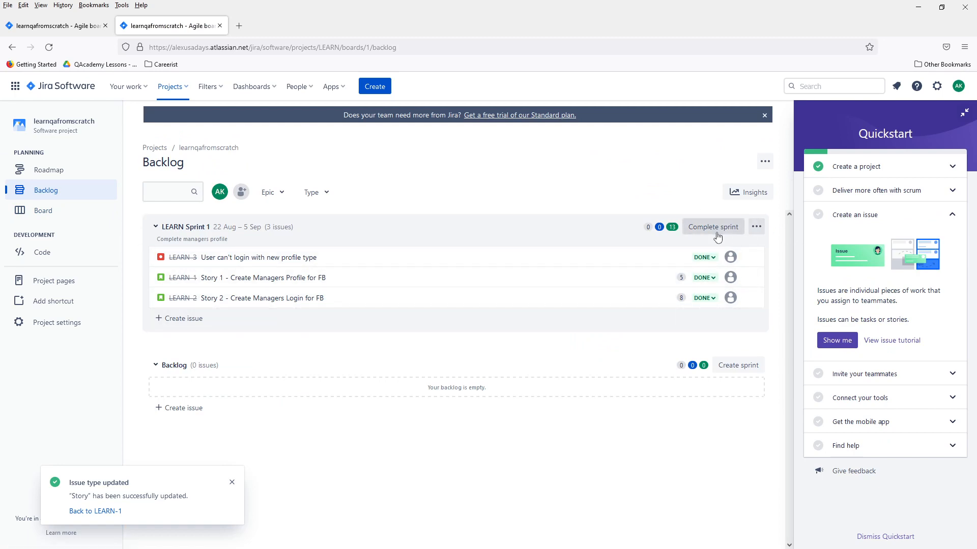
left_click(712, 227)
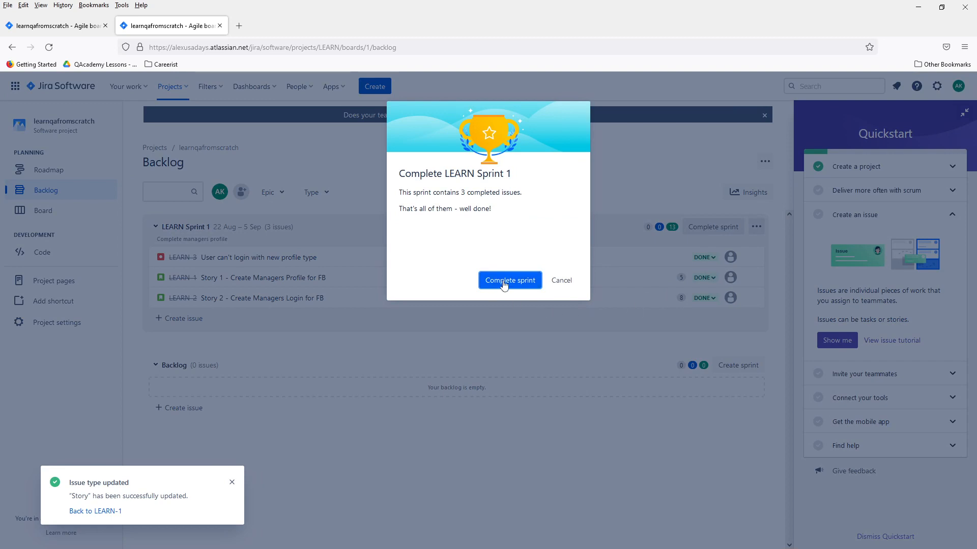
left_click(509, 281)
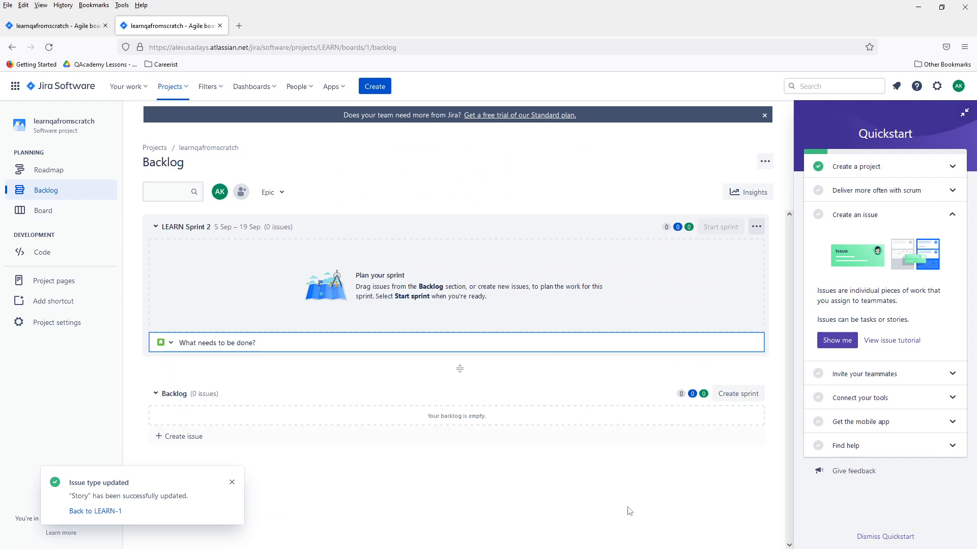
mouse_move(650, 532)
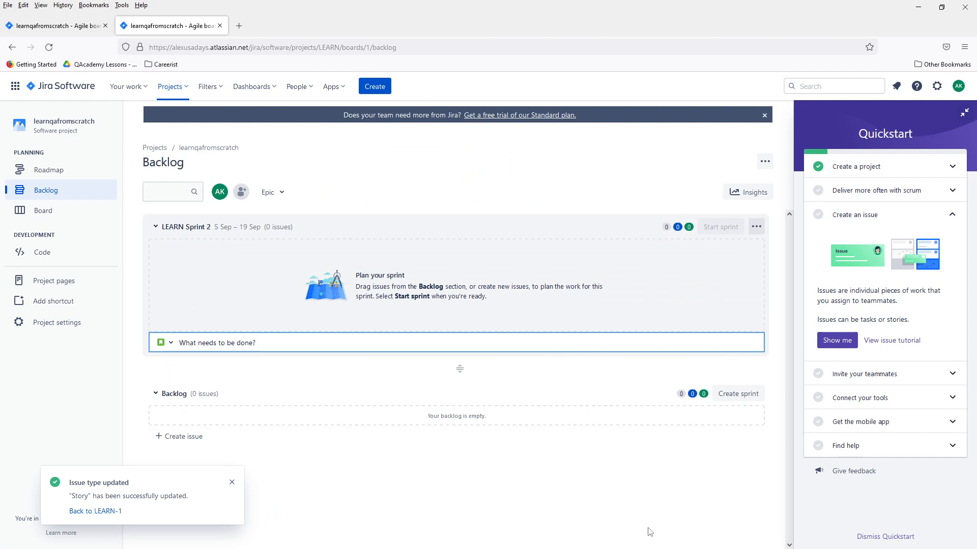